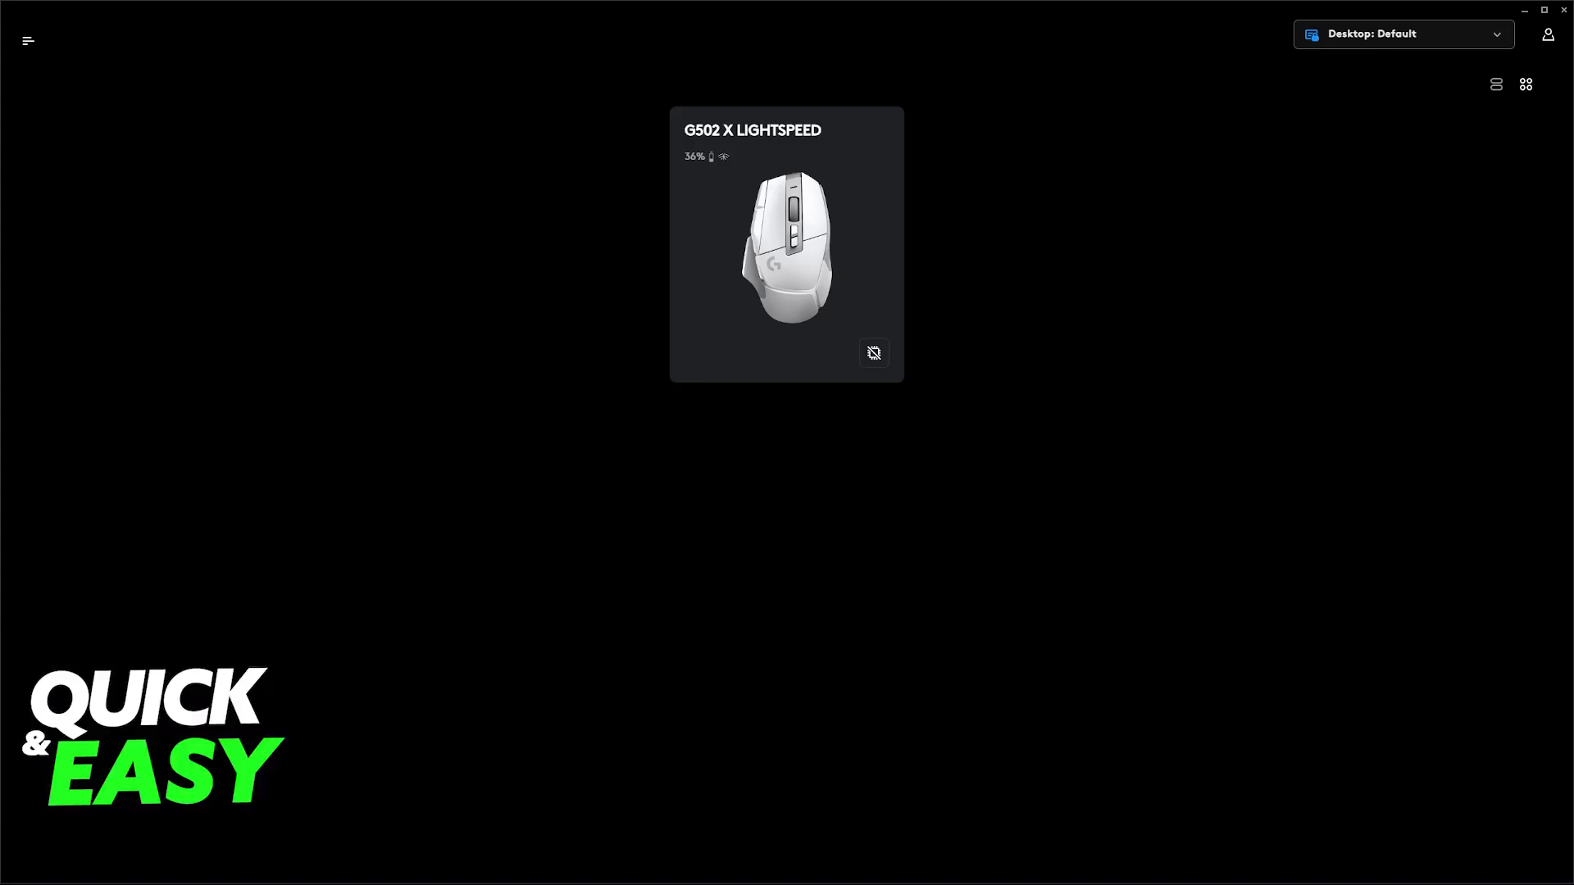
- Switch the G502 X LIGHTSPEED to on-board memory mode, acknowledge the notice, and return to the overview
left_click(785, 246)
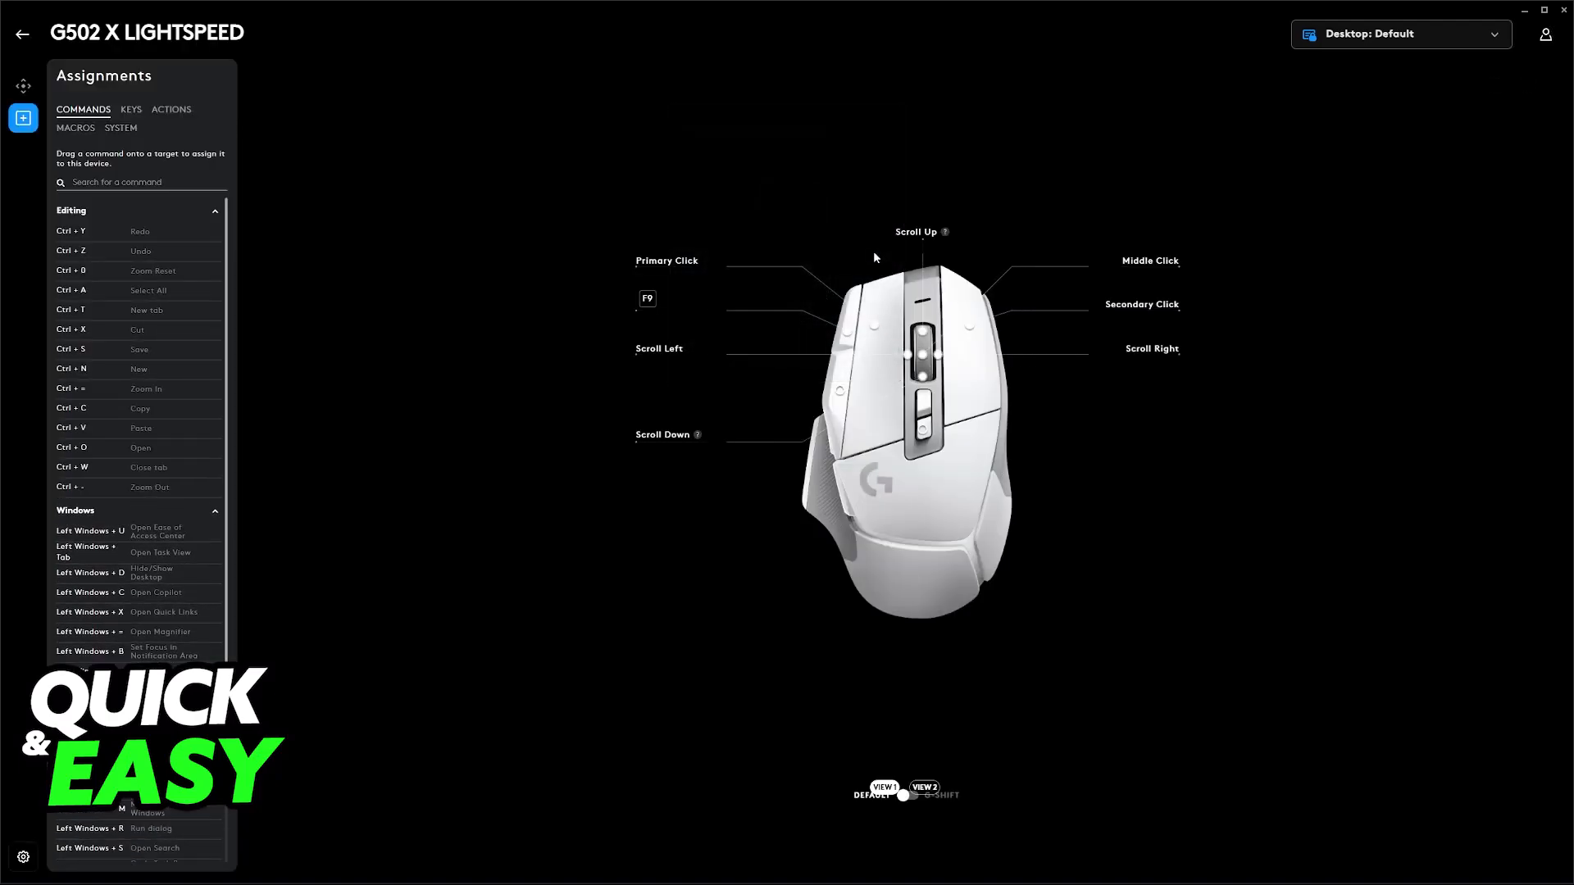
mouse_move(1202, 493)
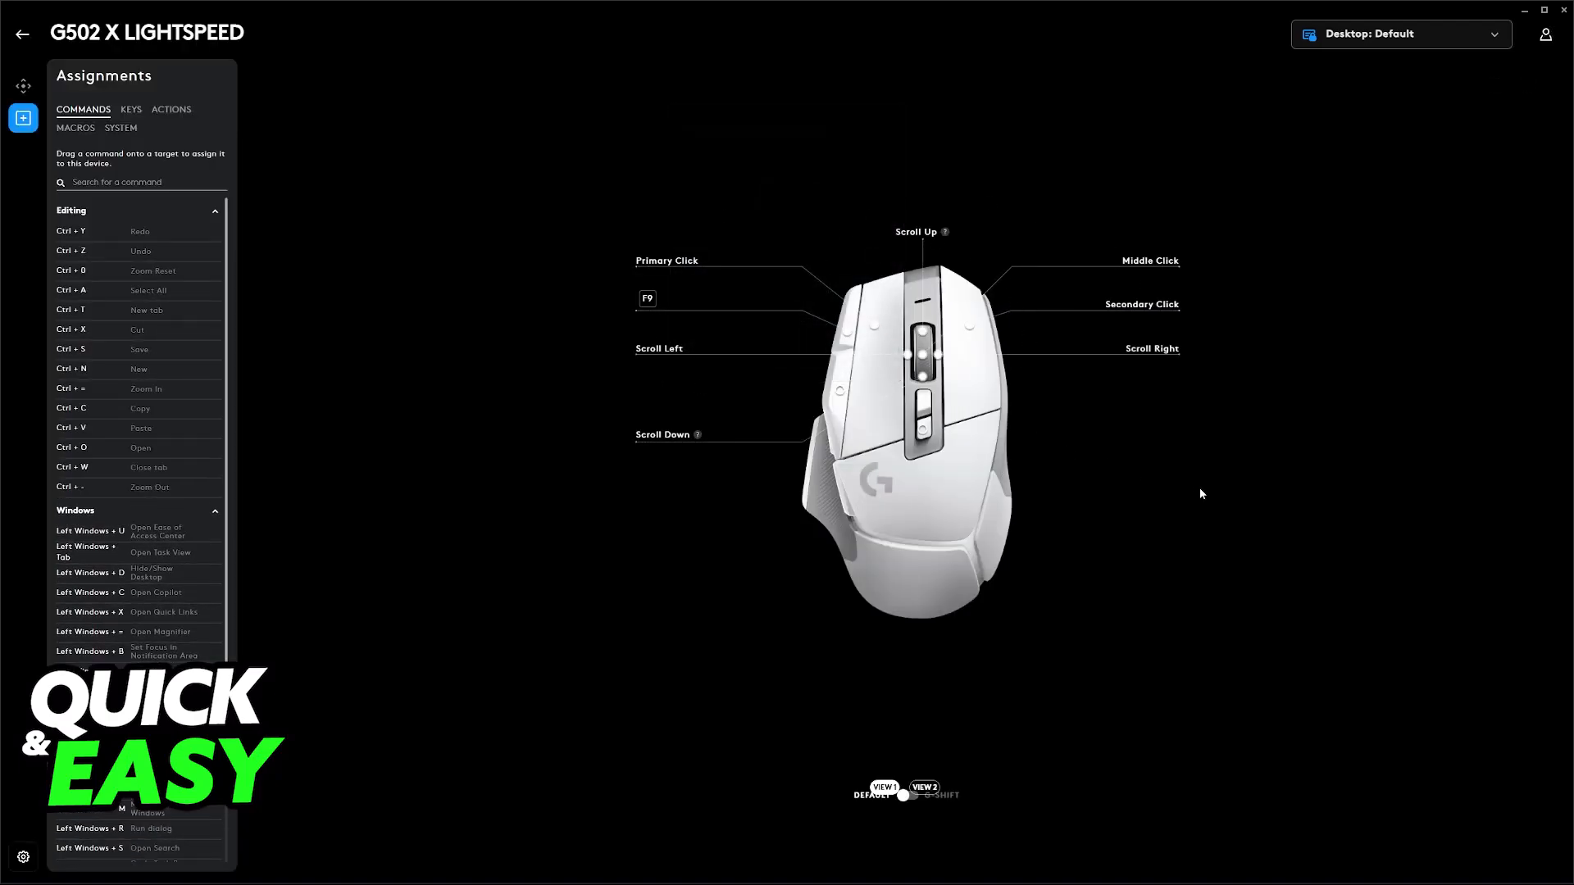
mouse_move(611, 289)
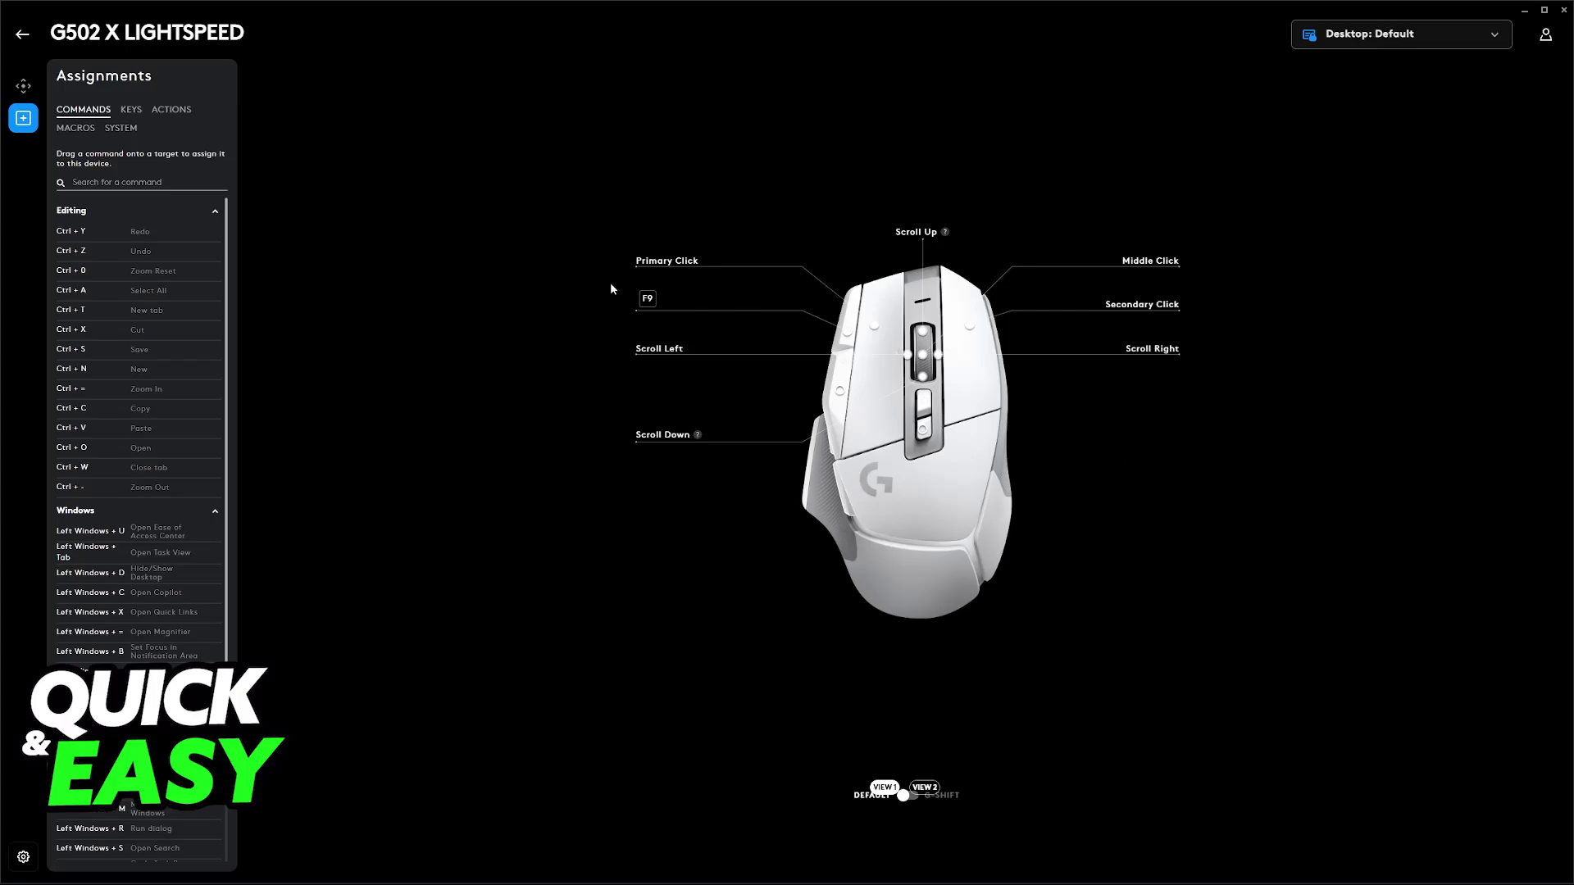
mouse_move(473, 348)
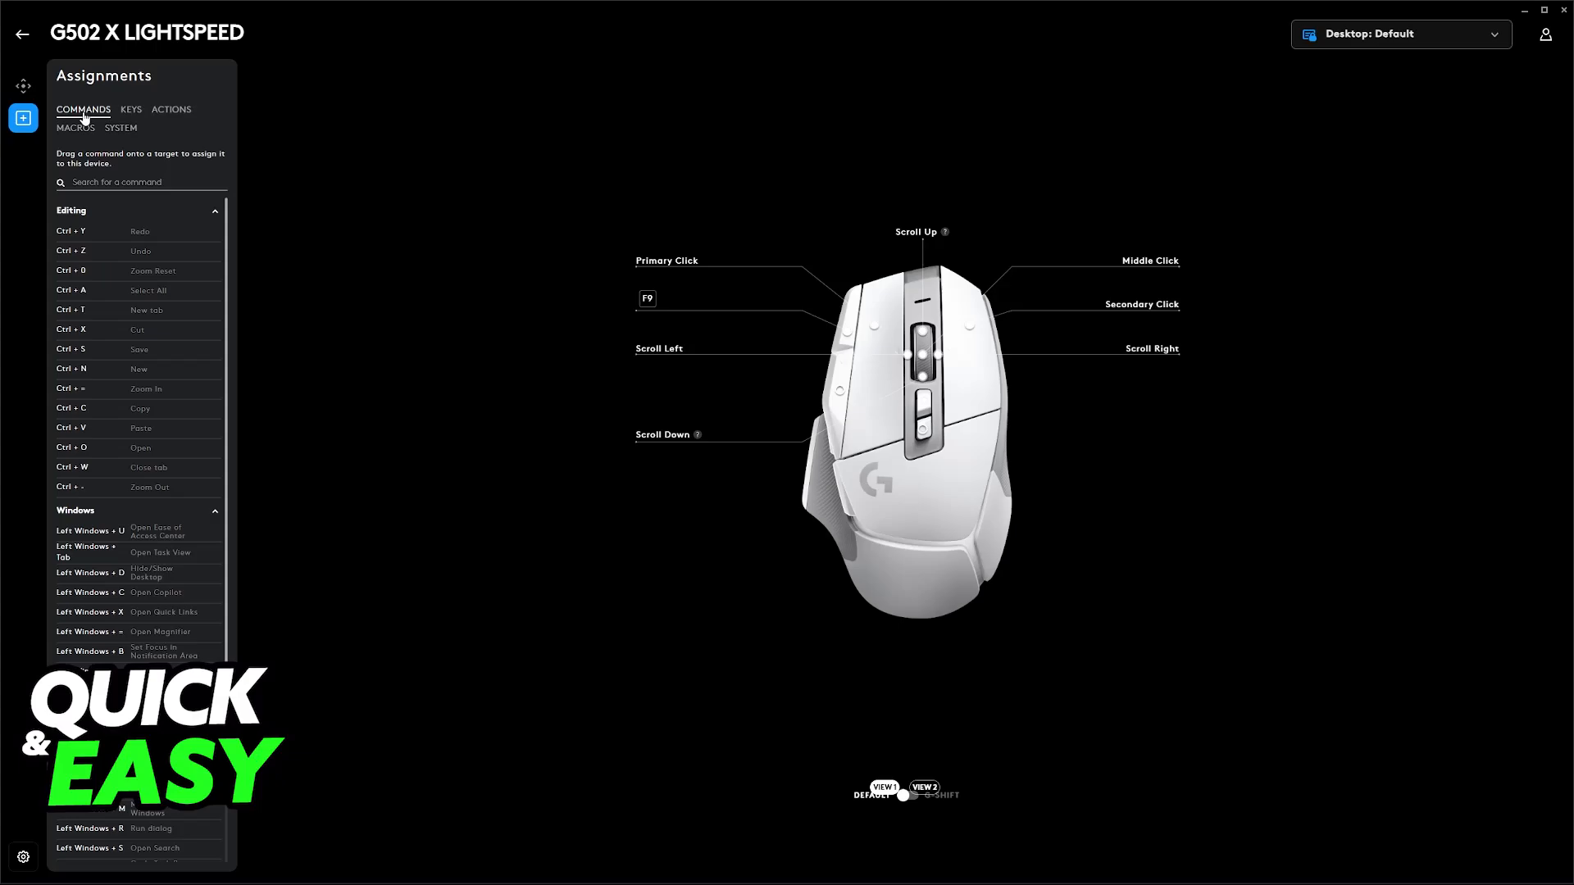
mouse_move(347, 80)
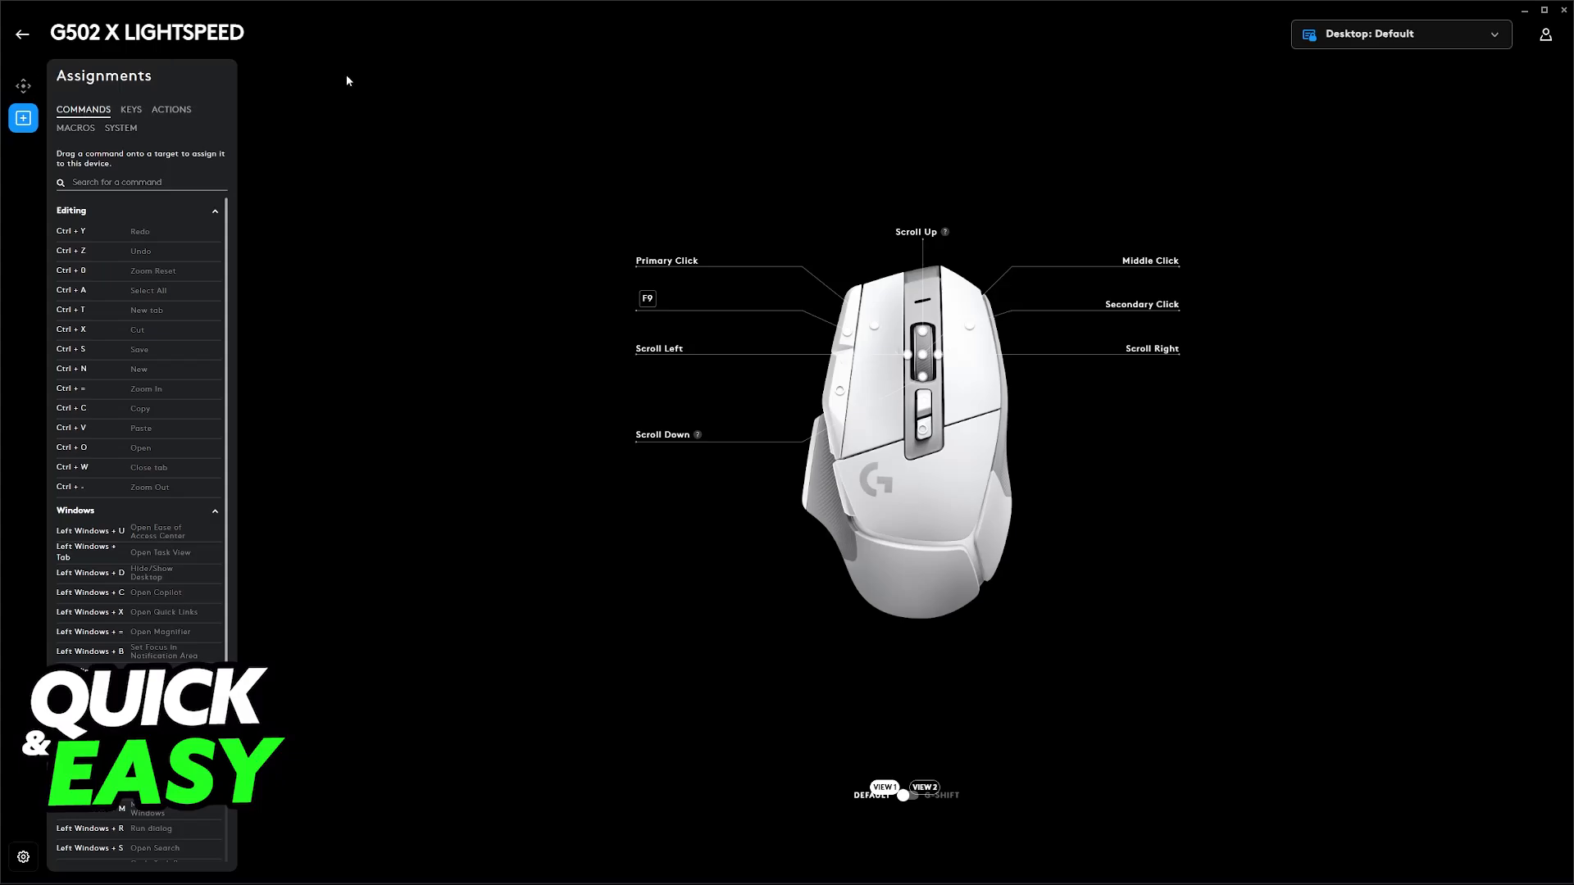
mouse_move(446, 462)
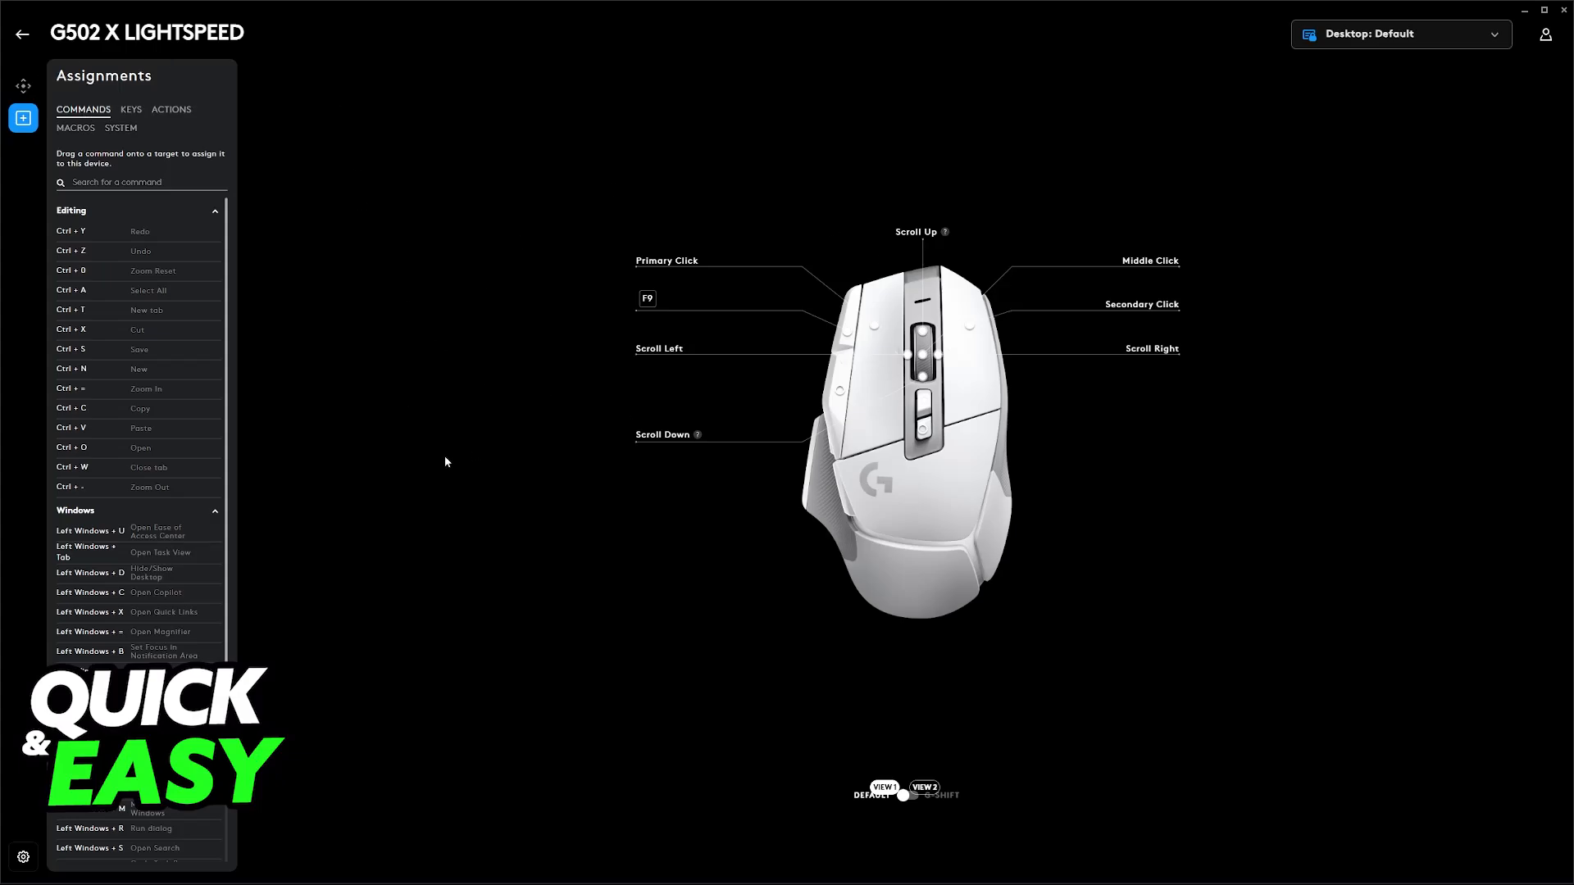
mouse_move(545, 296)
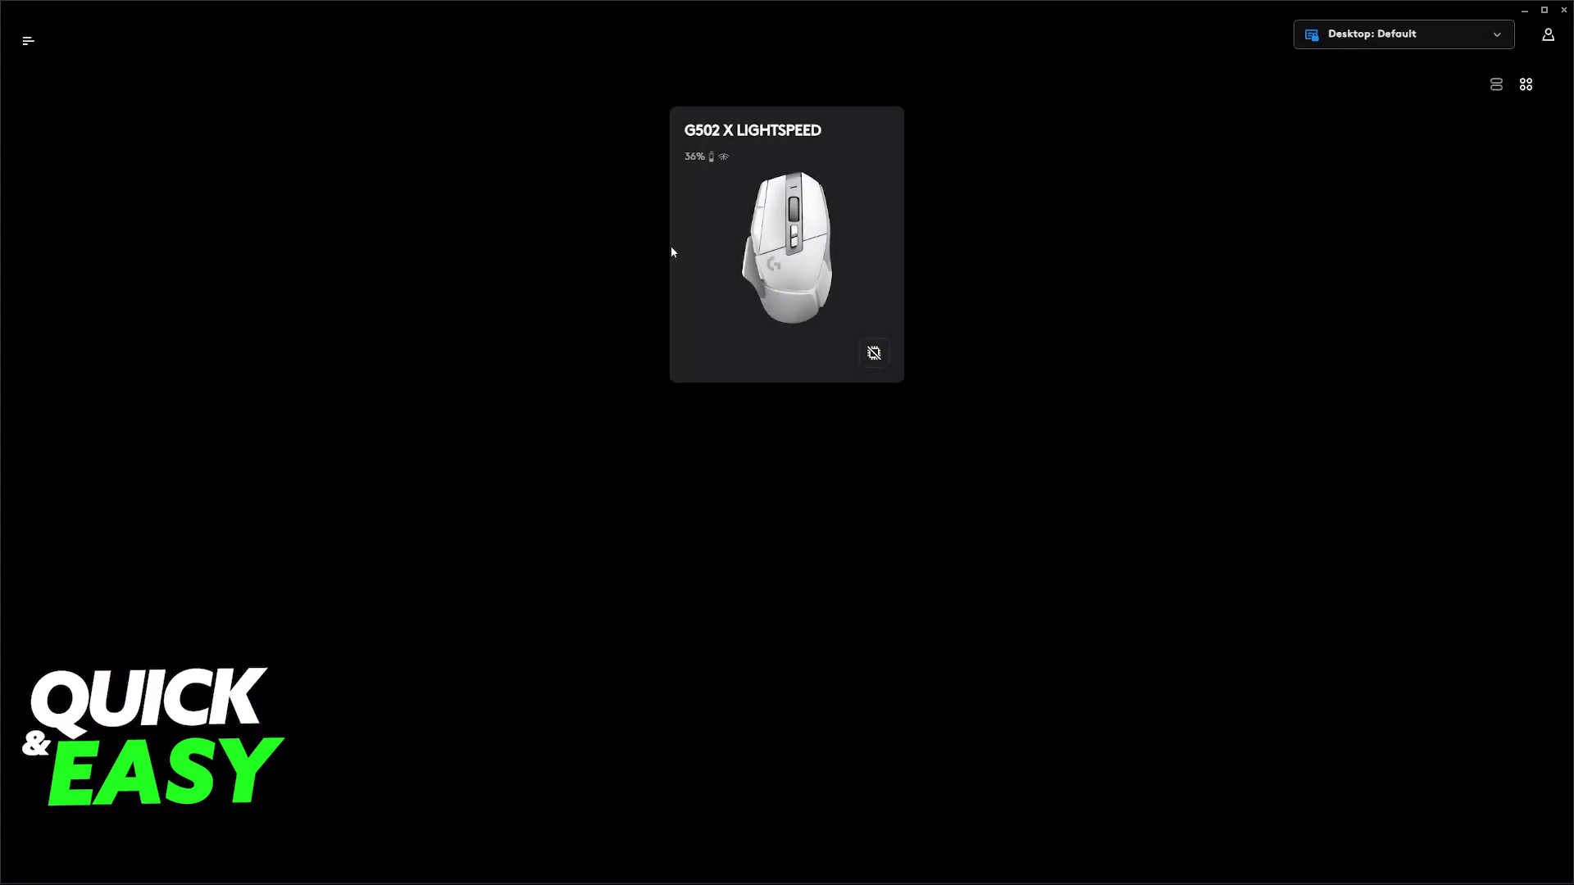
left_click(874, 353)
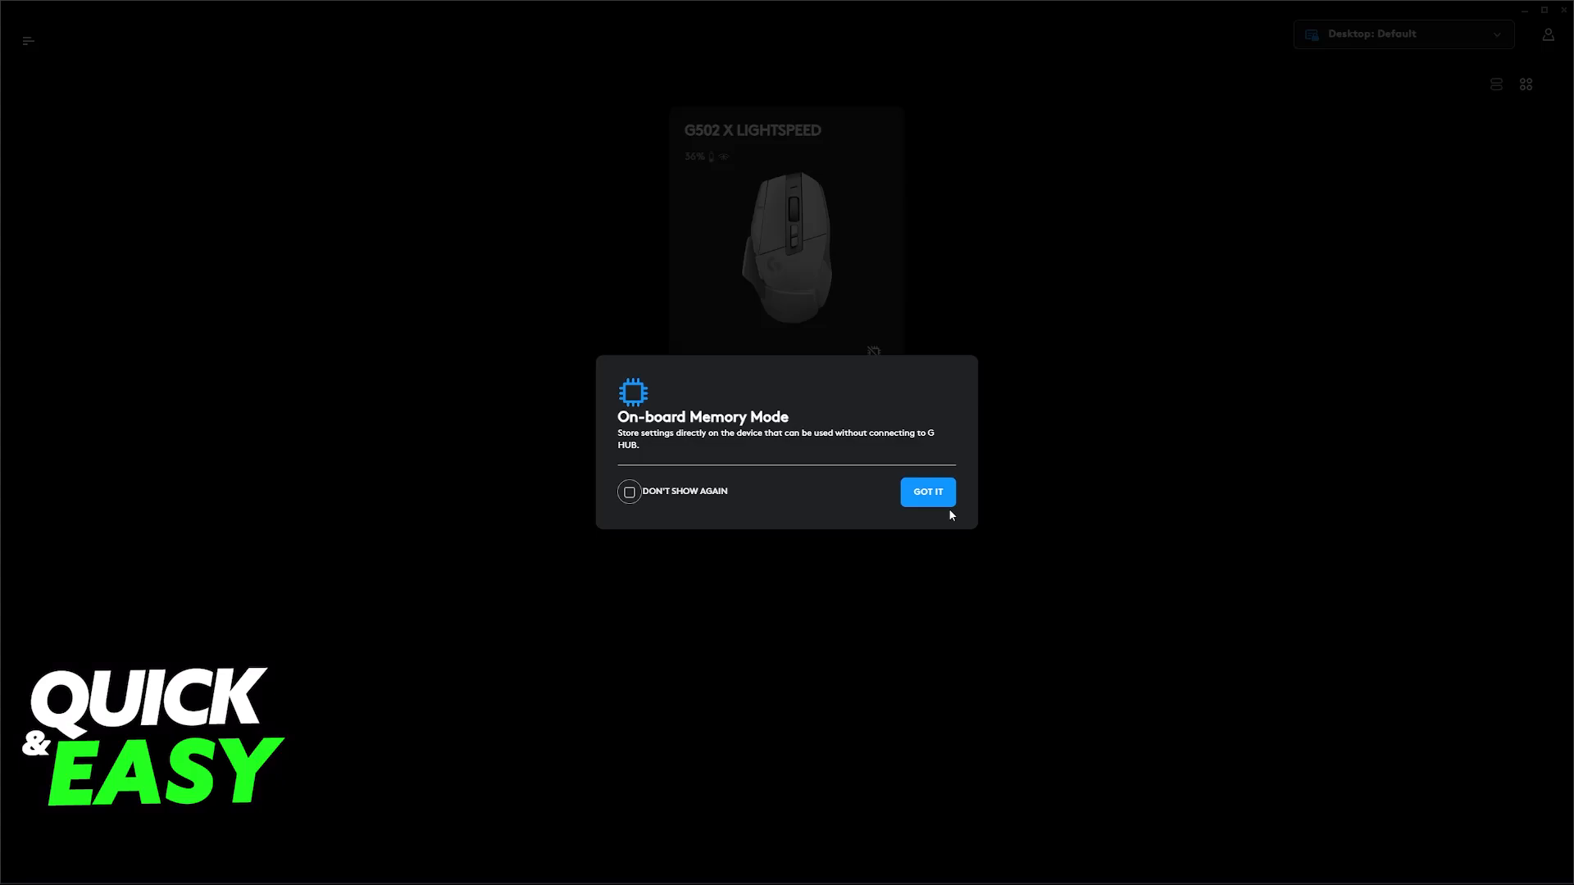
left_click(927, 492)
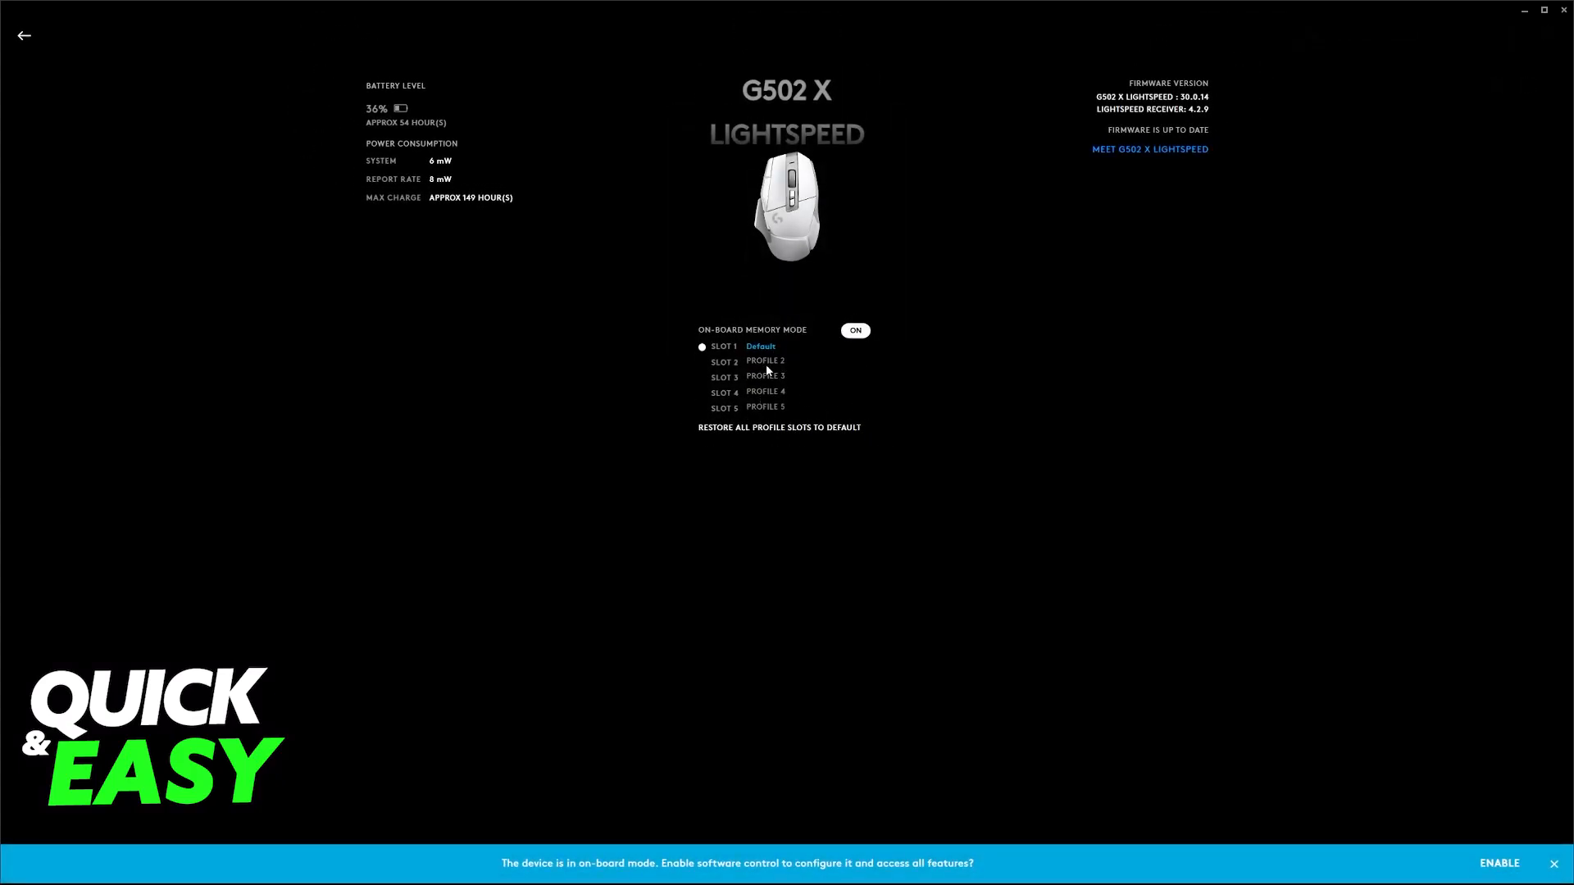
mouse_move(1129, 727)
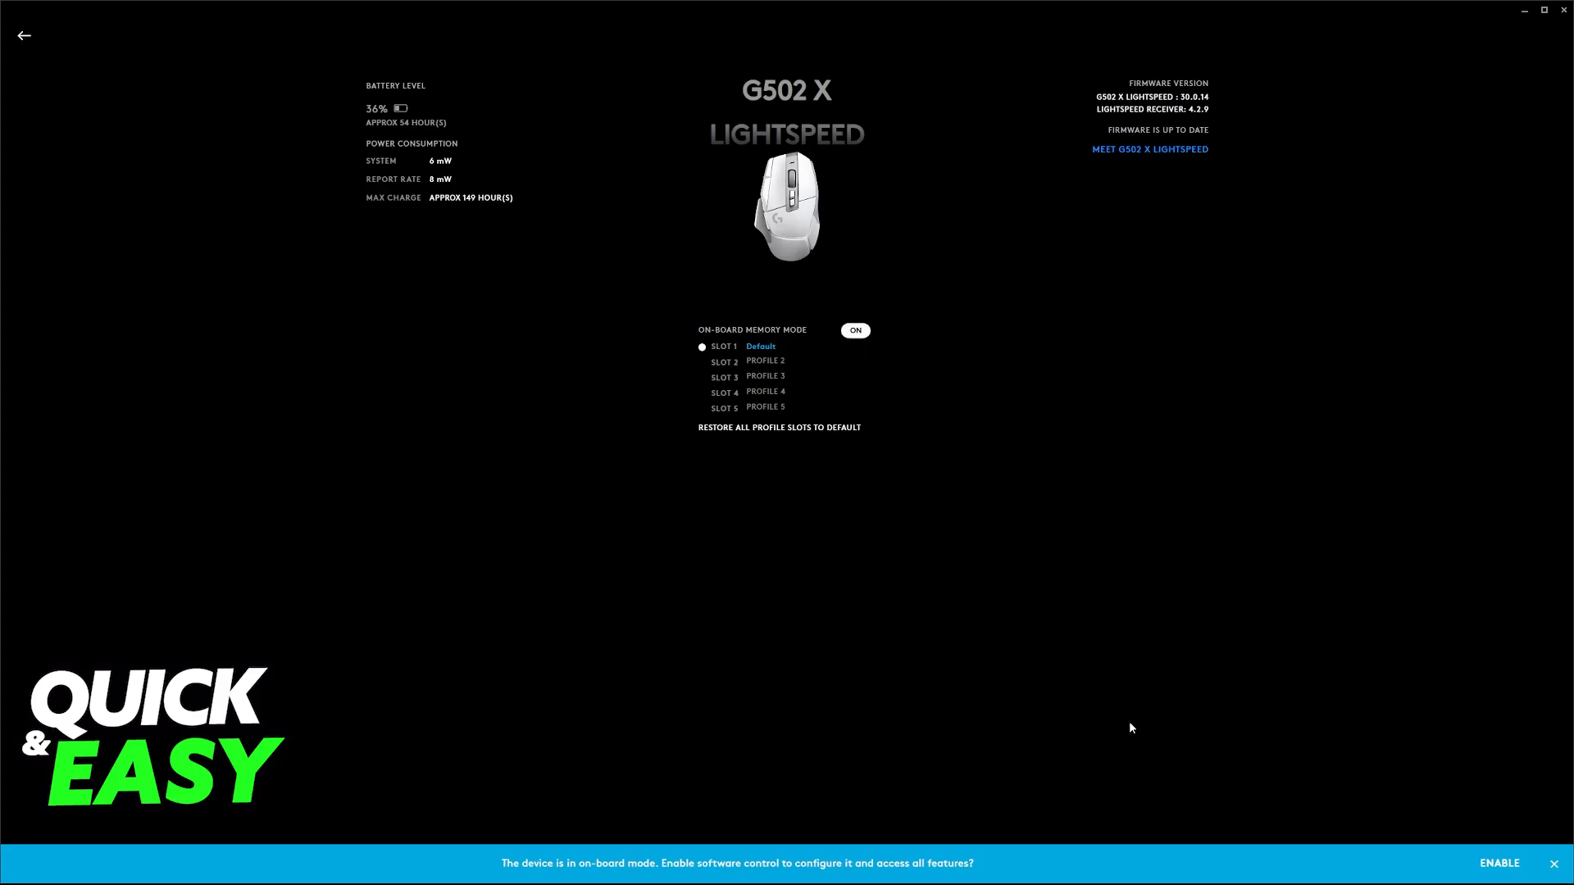
left_click(22, 36)
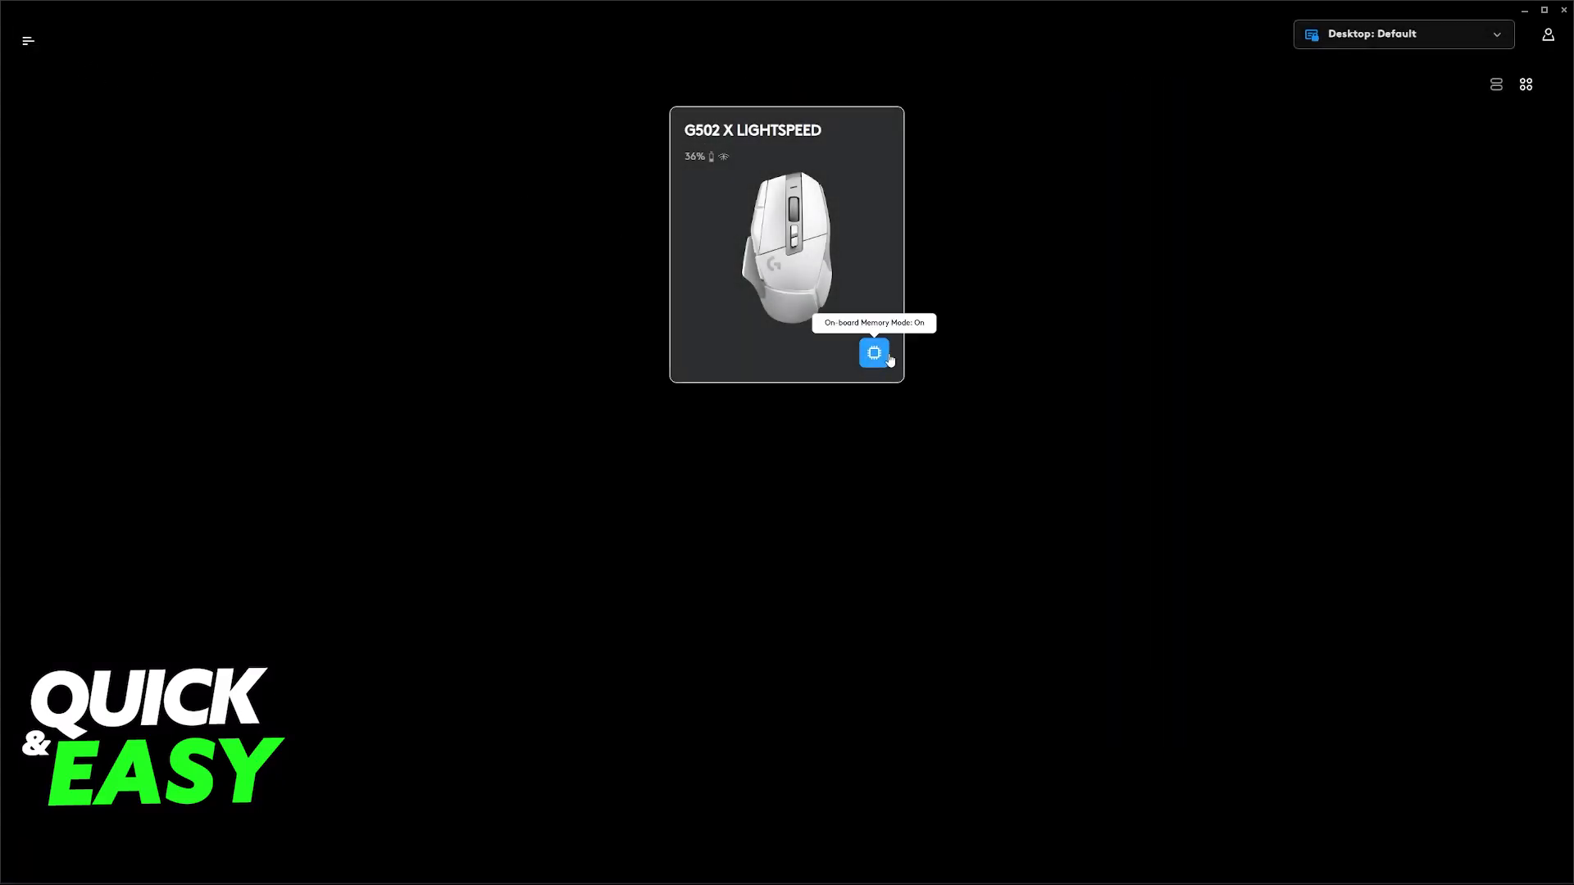
left_click(873, 353)
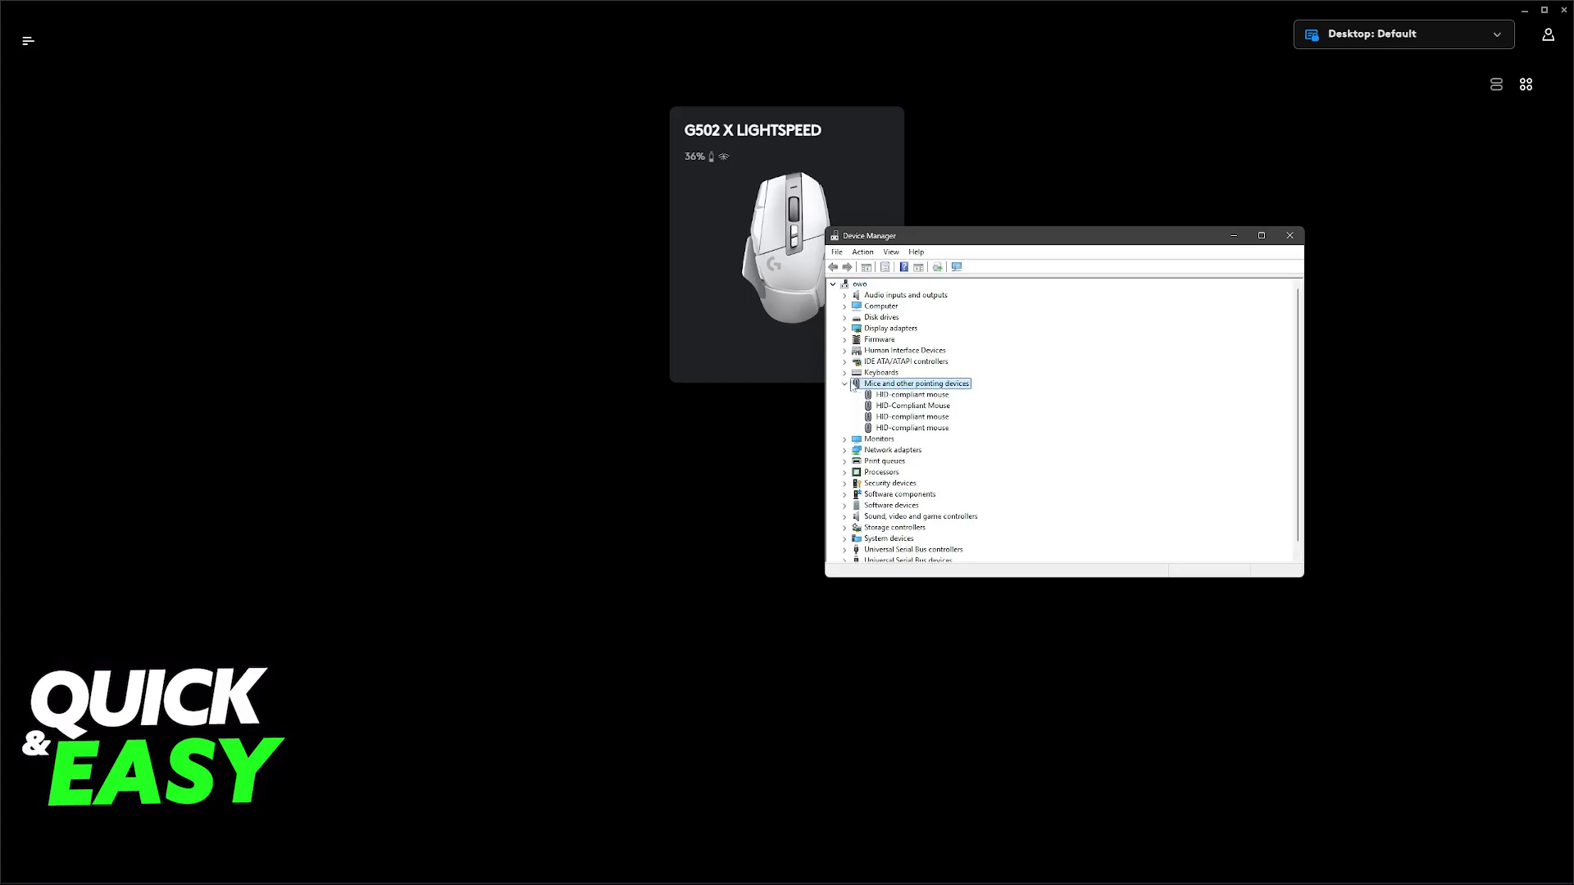
- Collapse the mice category, expand Universal Serial Bus controllers, and select the LIGHTSPEED Receiver
left_click(845, 383)
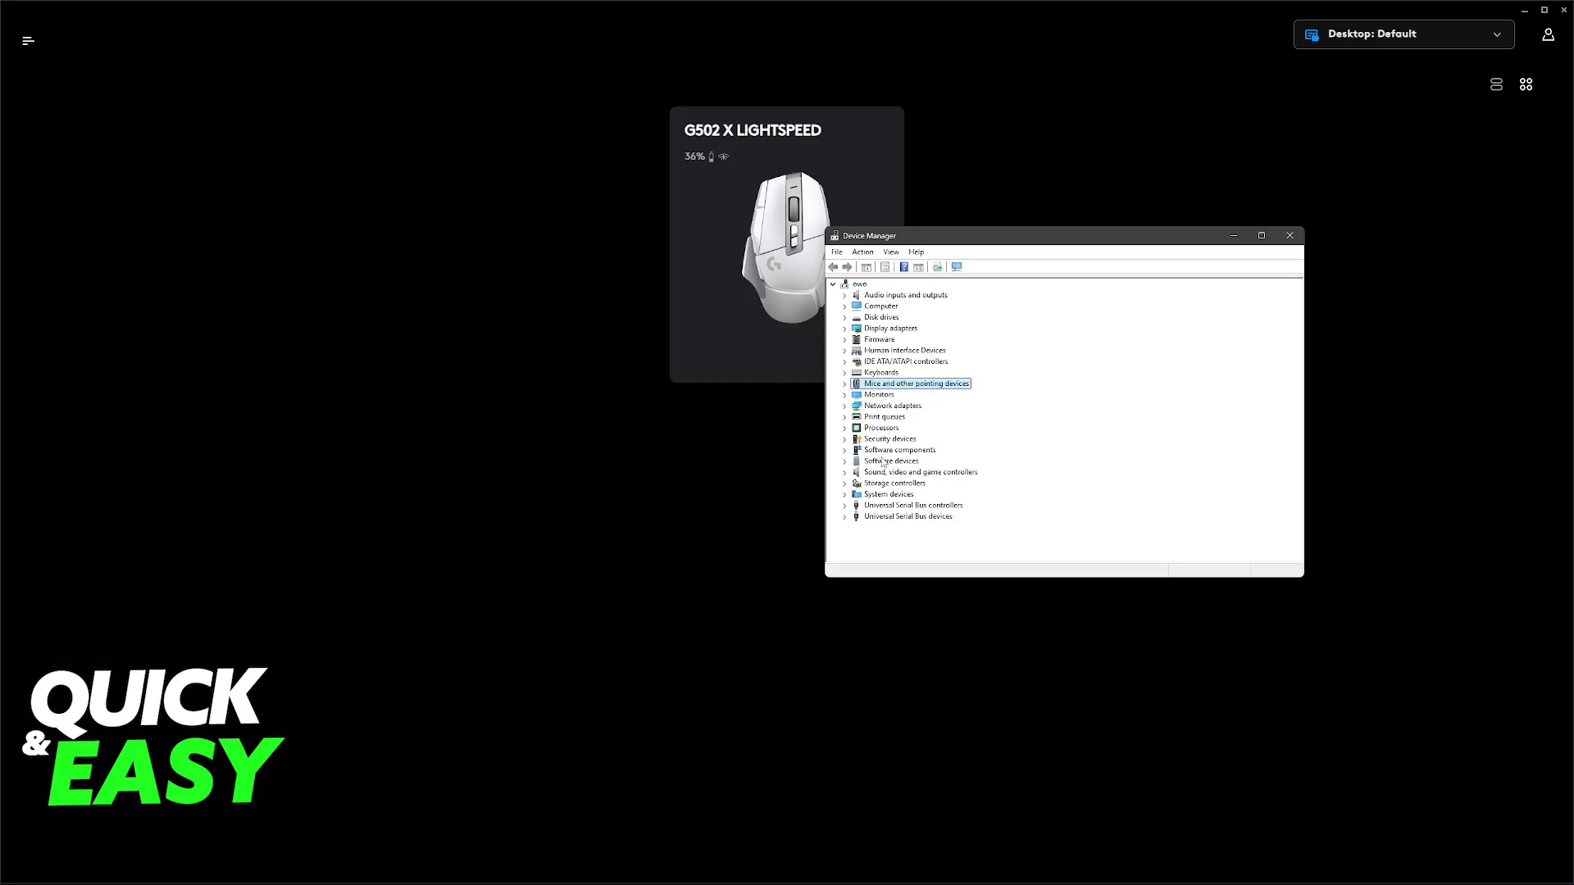
left_click(846, 517)
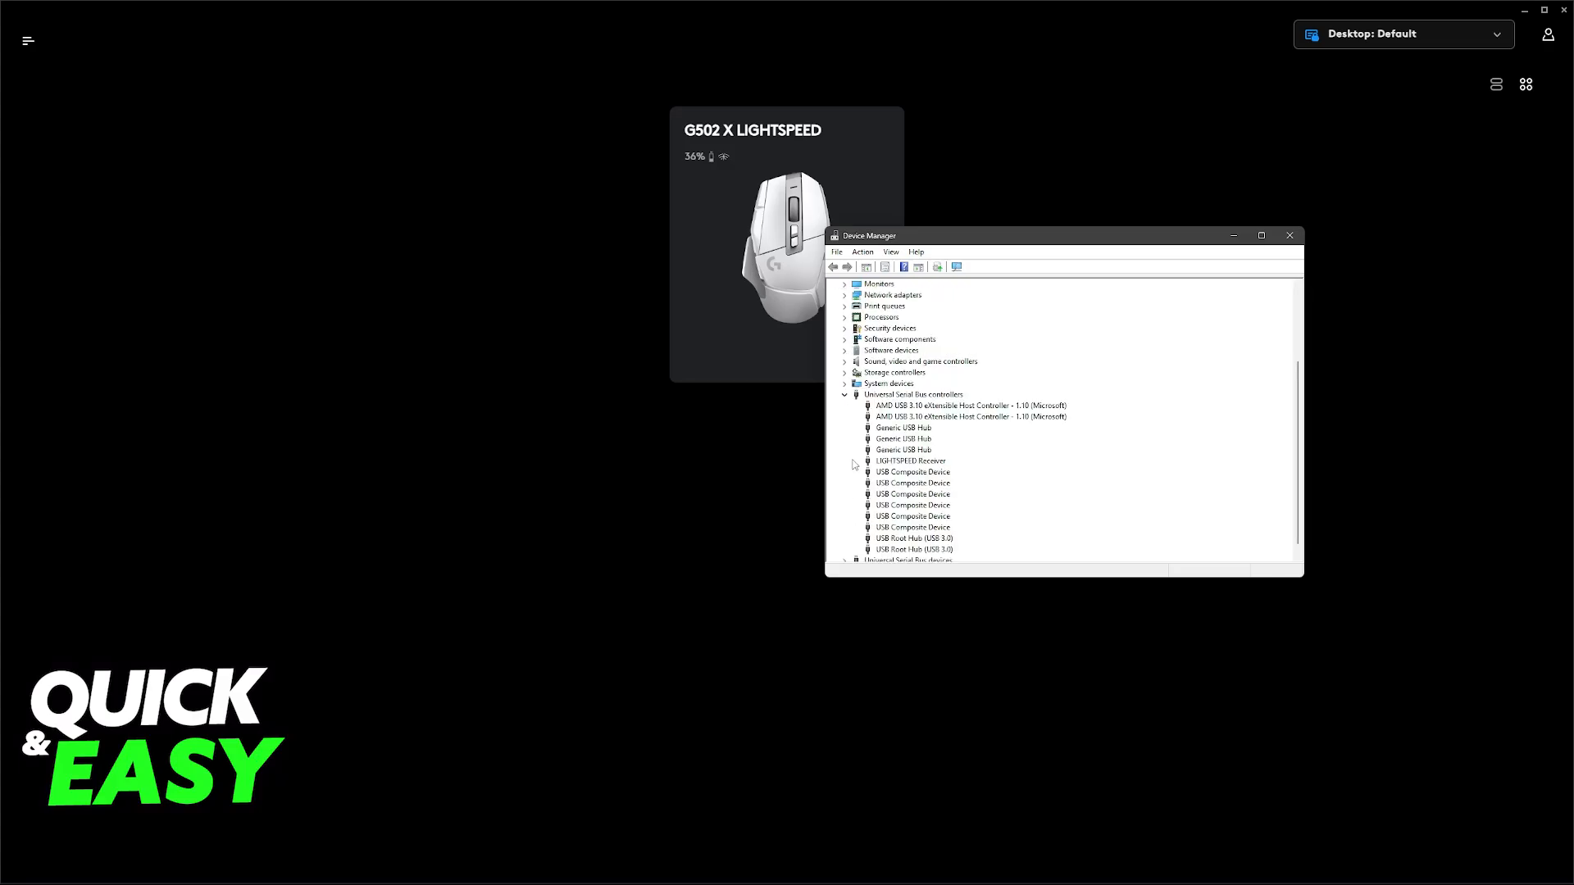
mouse_move(985, 475)
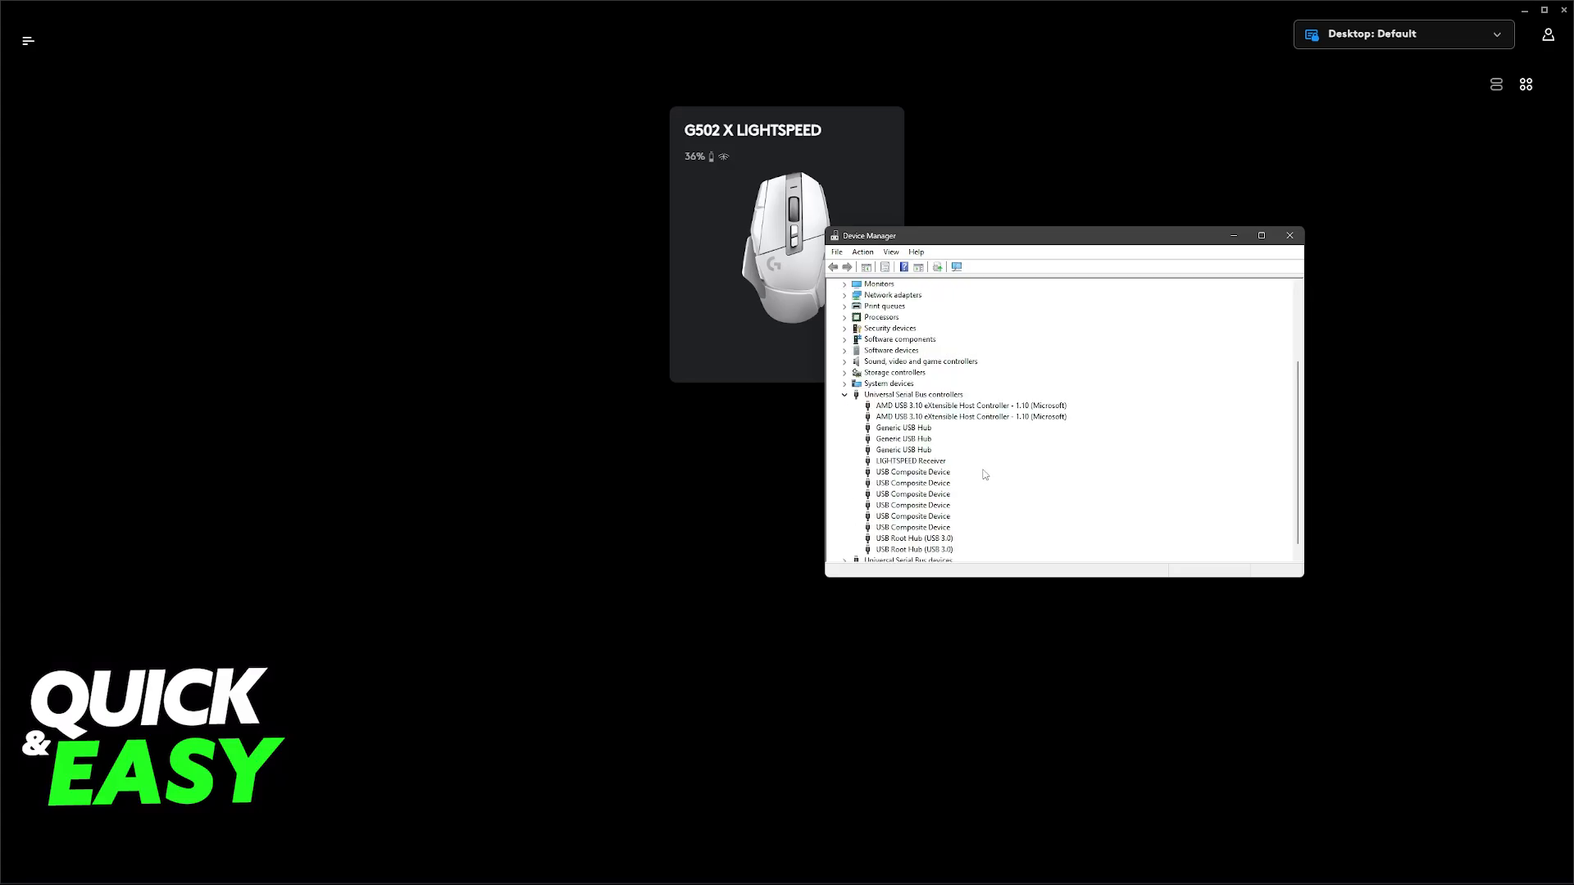
mouse_move(951, 511)
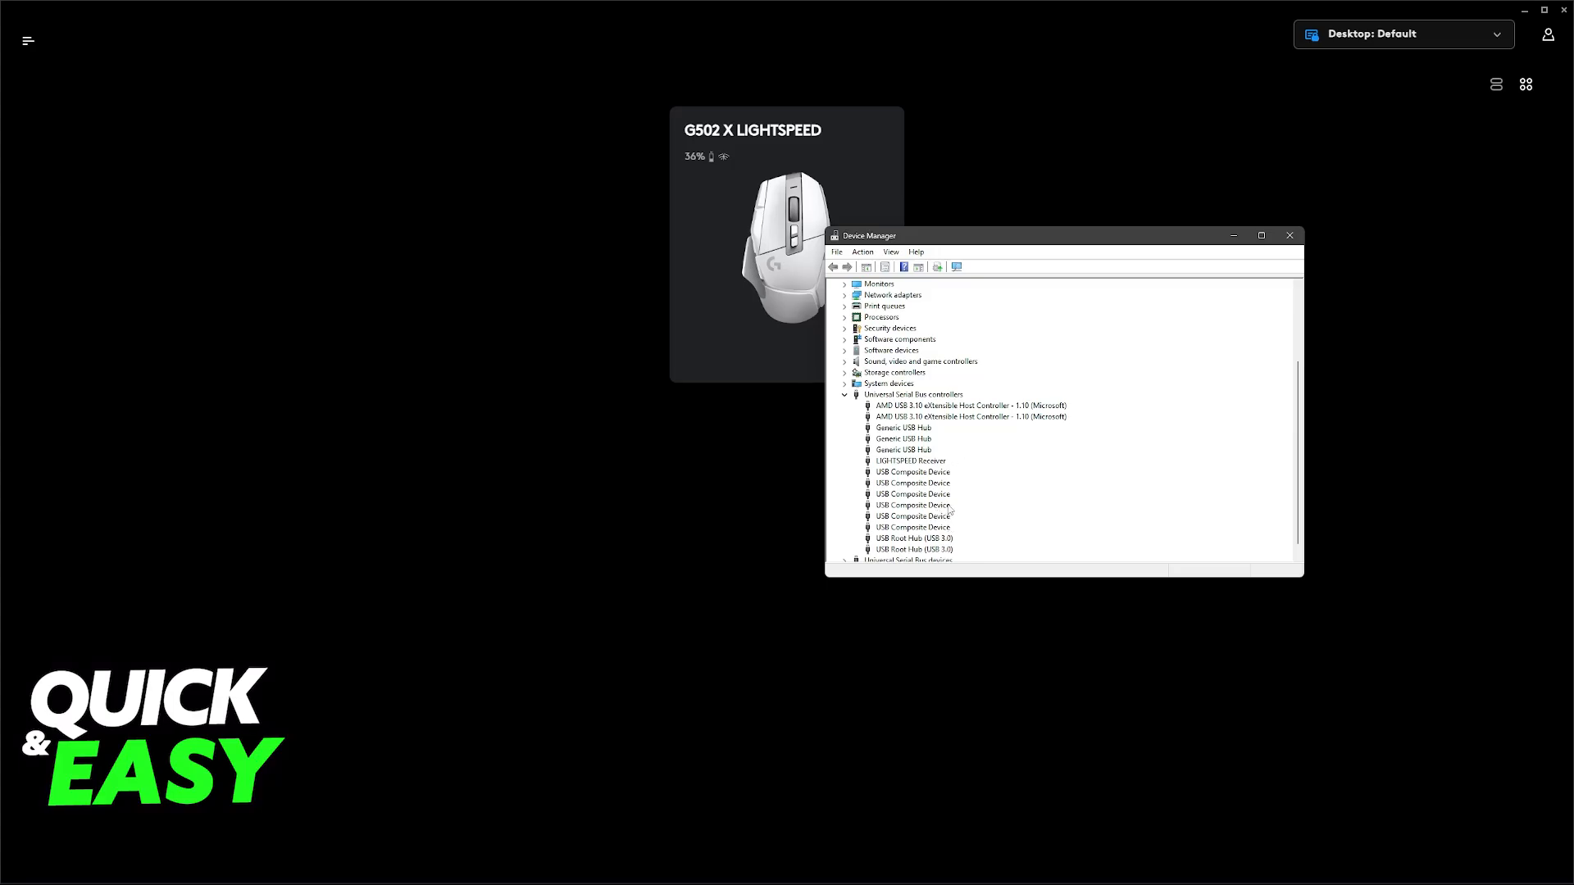
left_click(906, 461)
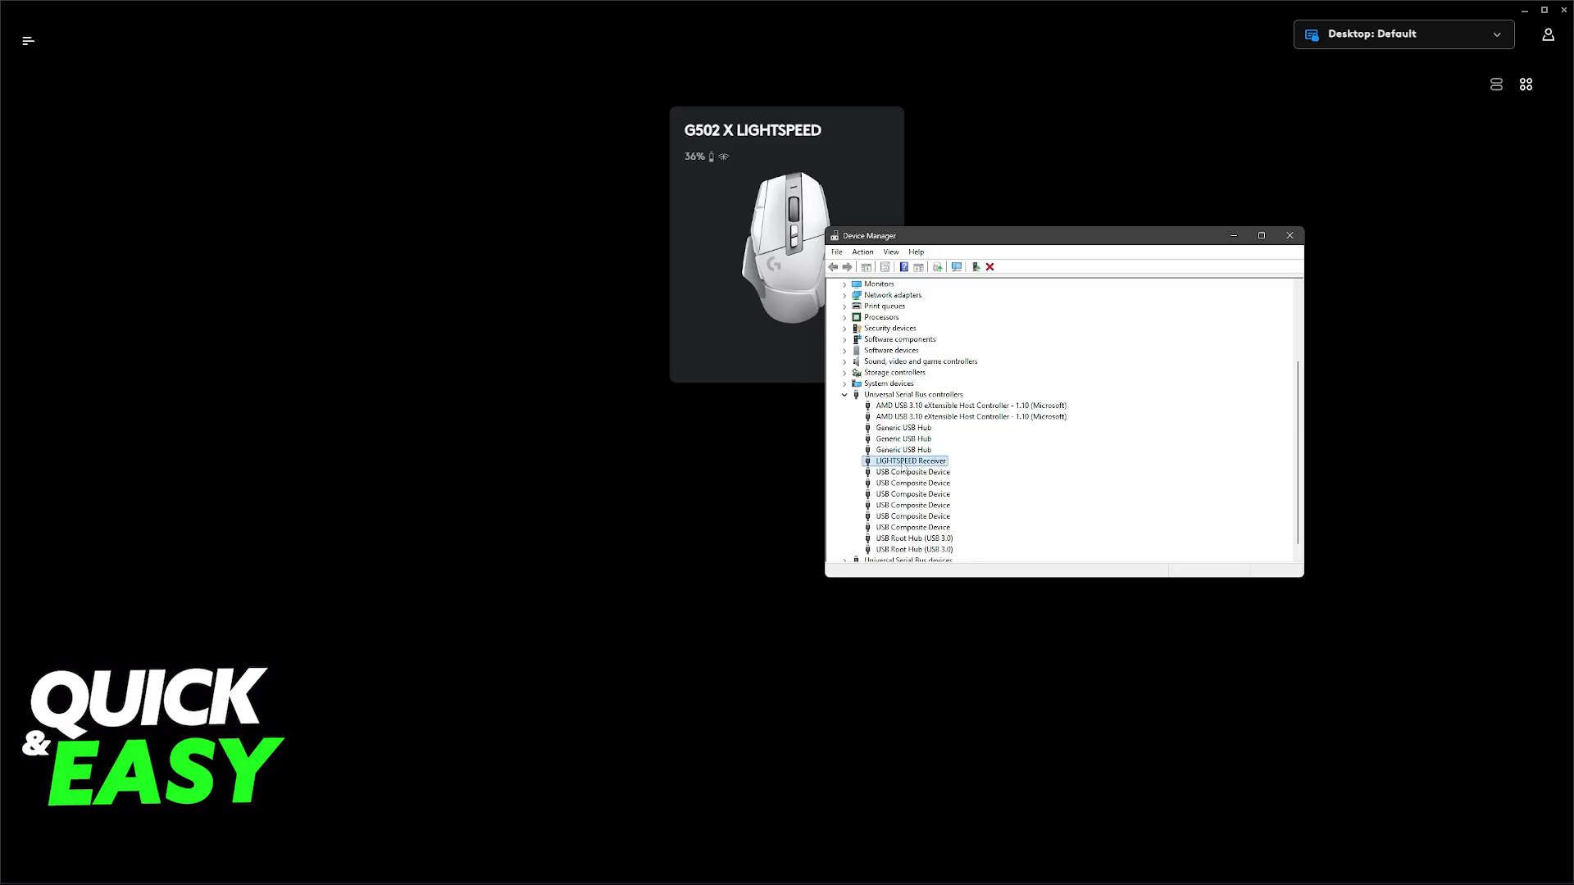
mouse_move(668, 270)
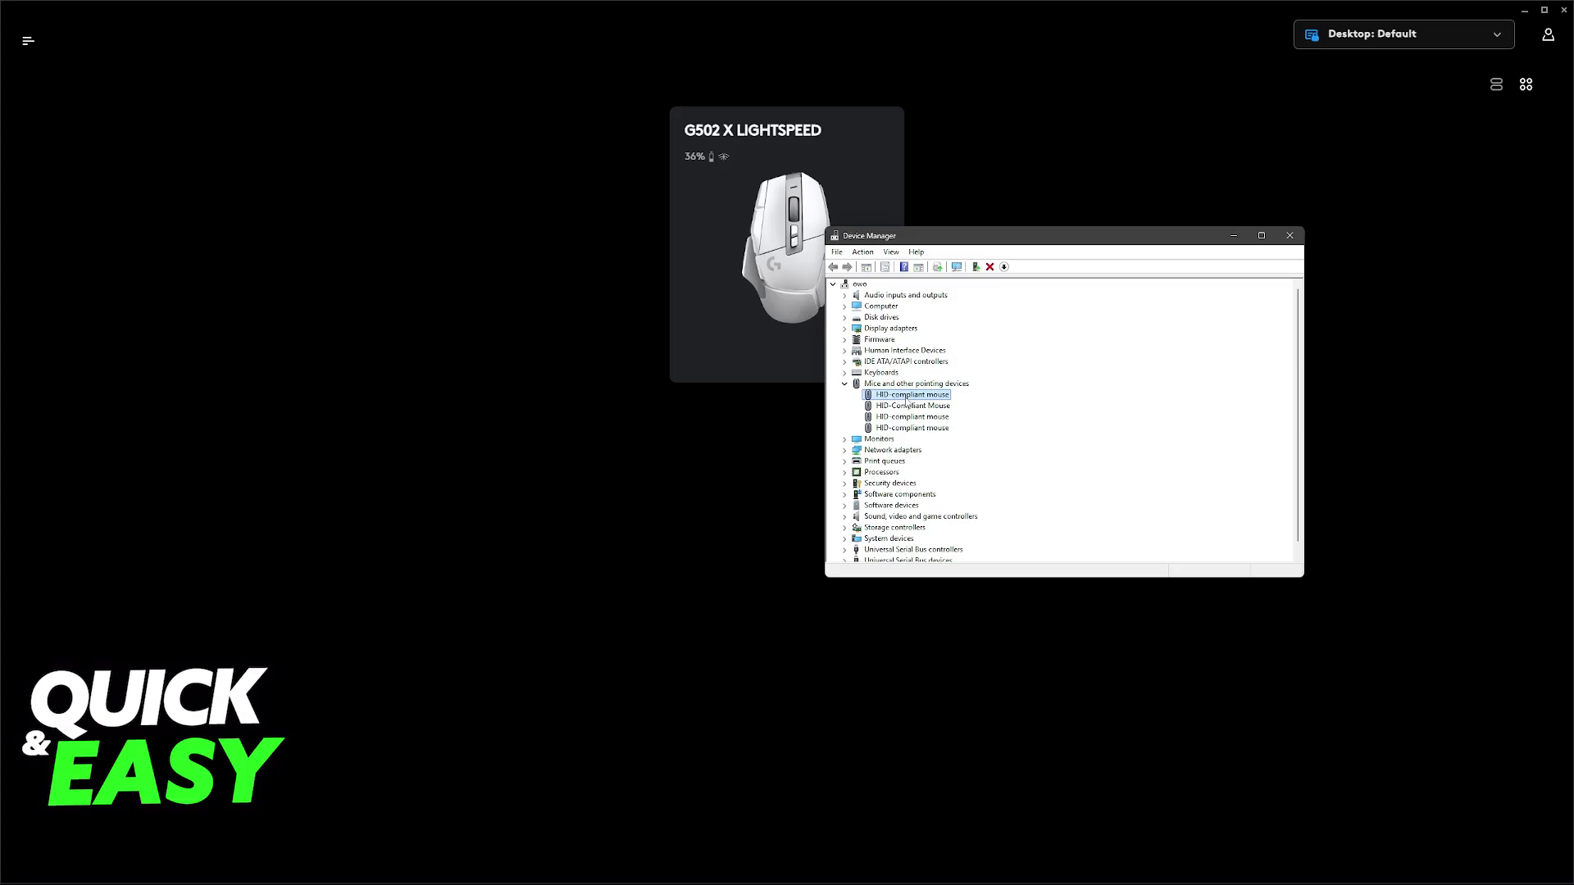
right_click(909, 394)
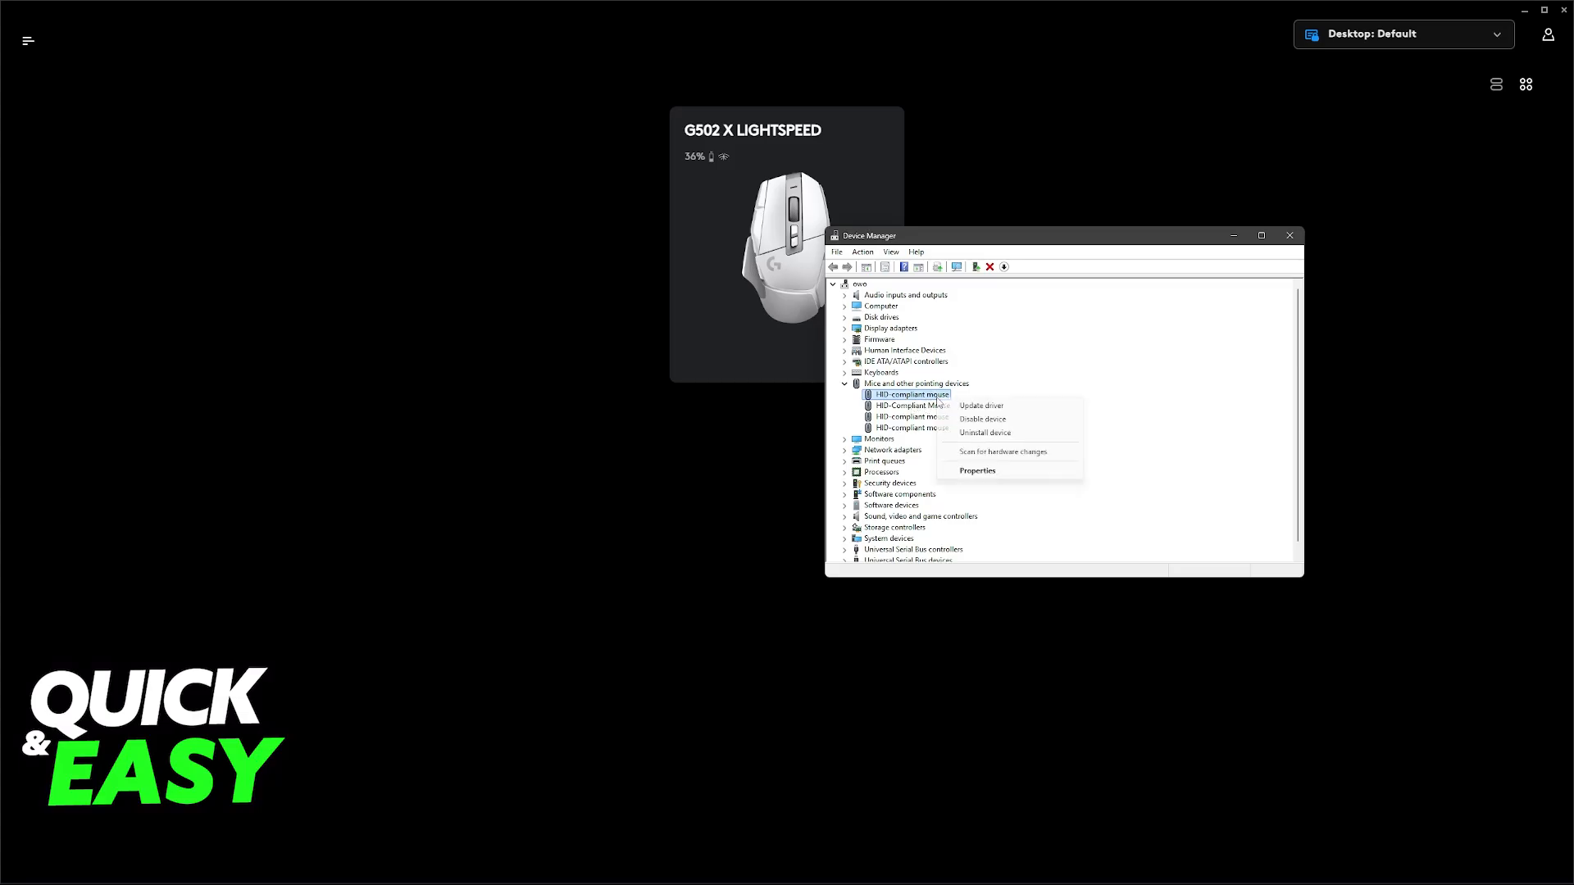
mouse_move(970, 438)
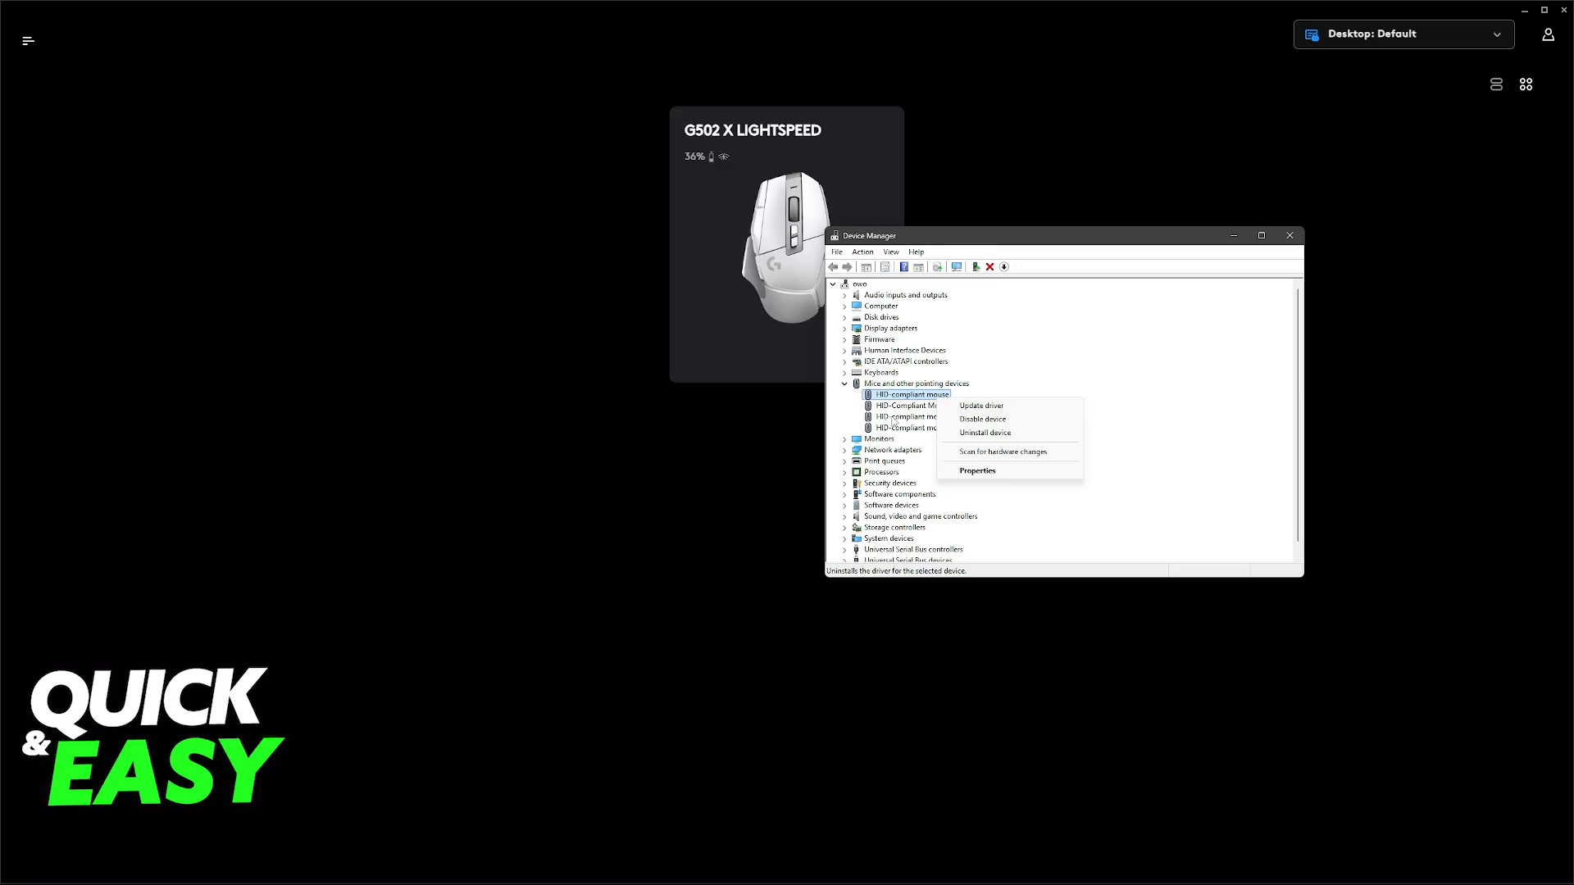
left_click(910, 405)
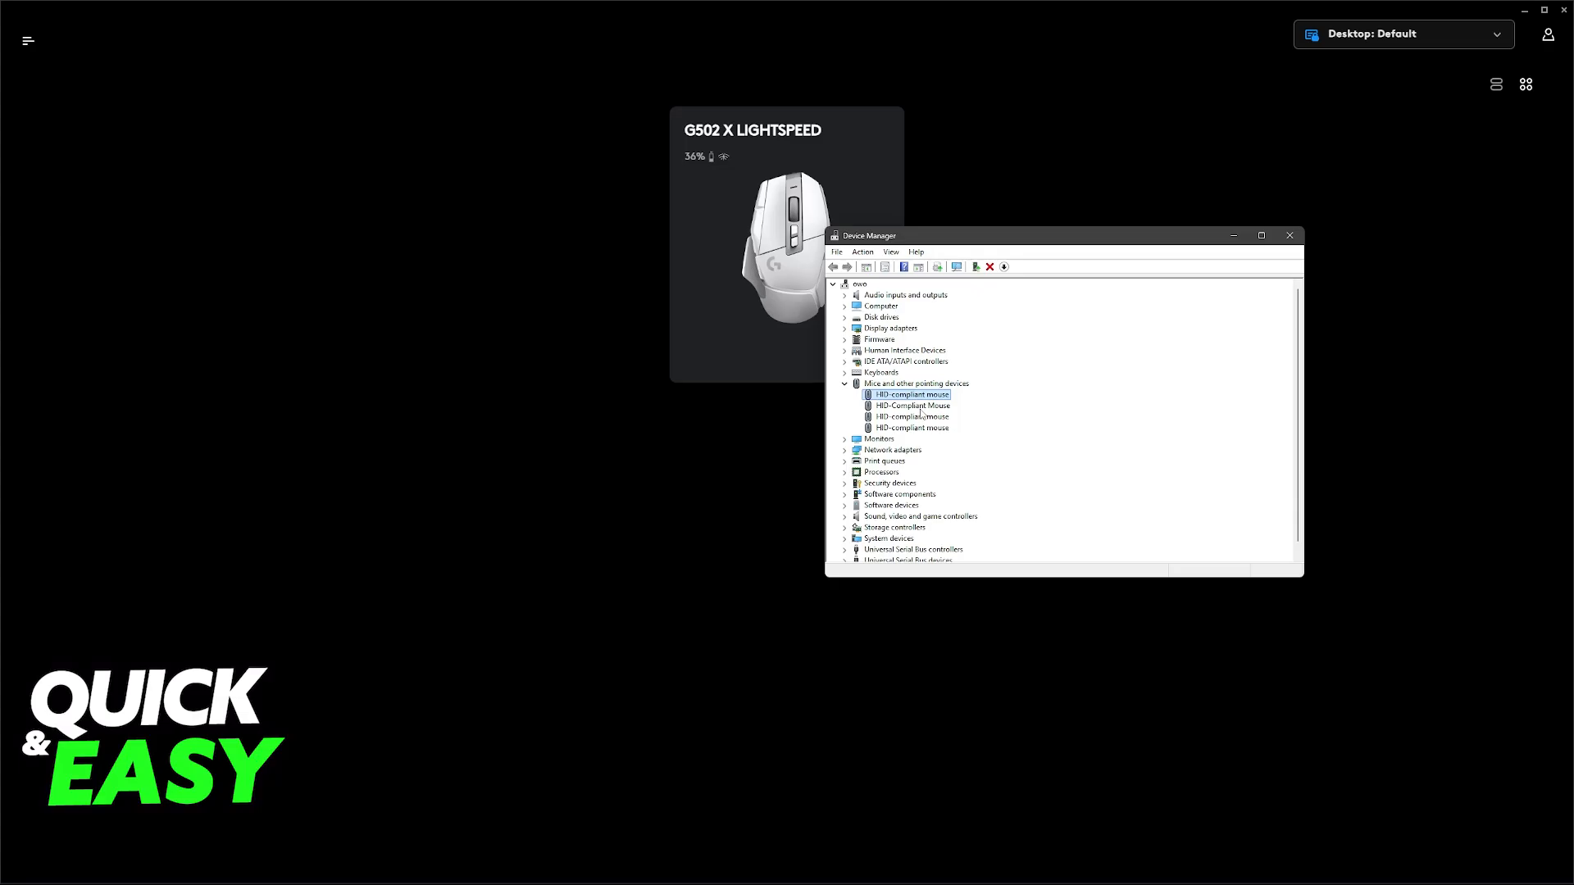
mouse_move(1061, 391)
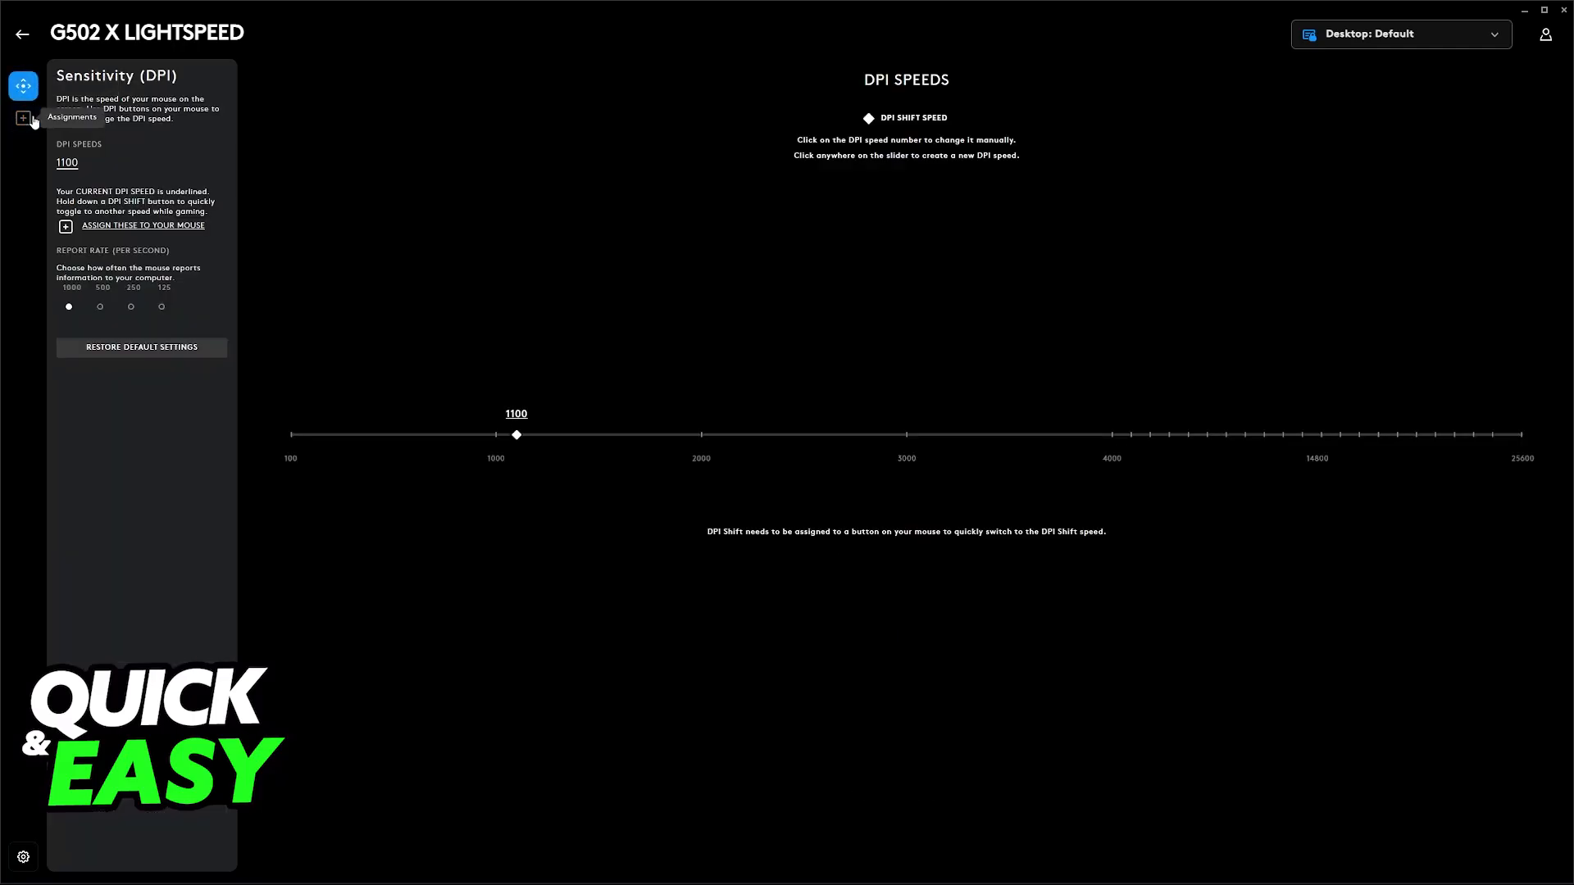
- Show the G502 X LIGHTSPEED's Assignments page with its mappable button commands
left_click(19, 118)
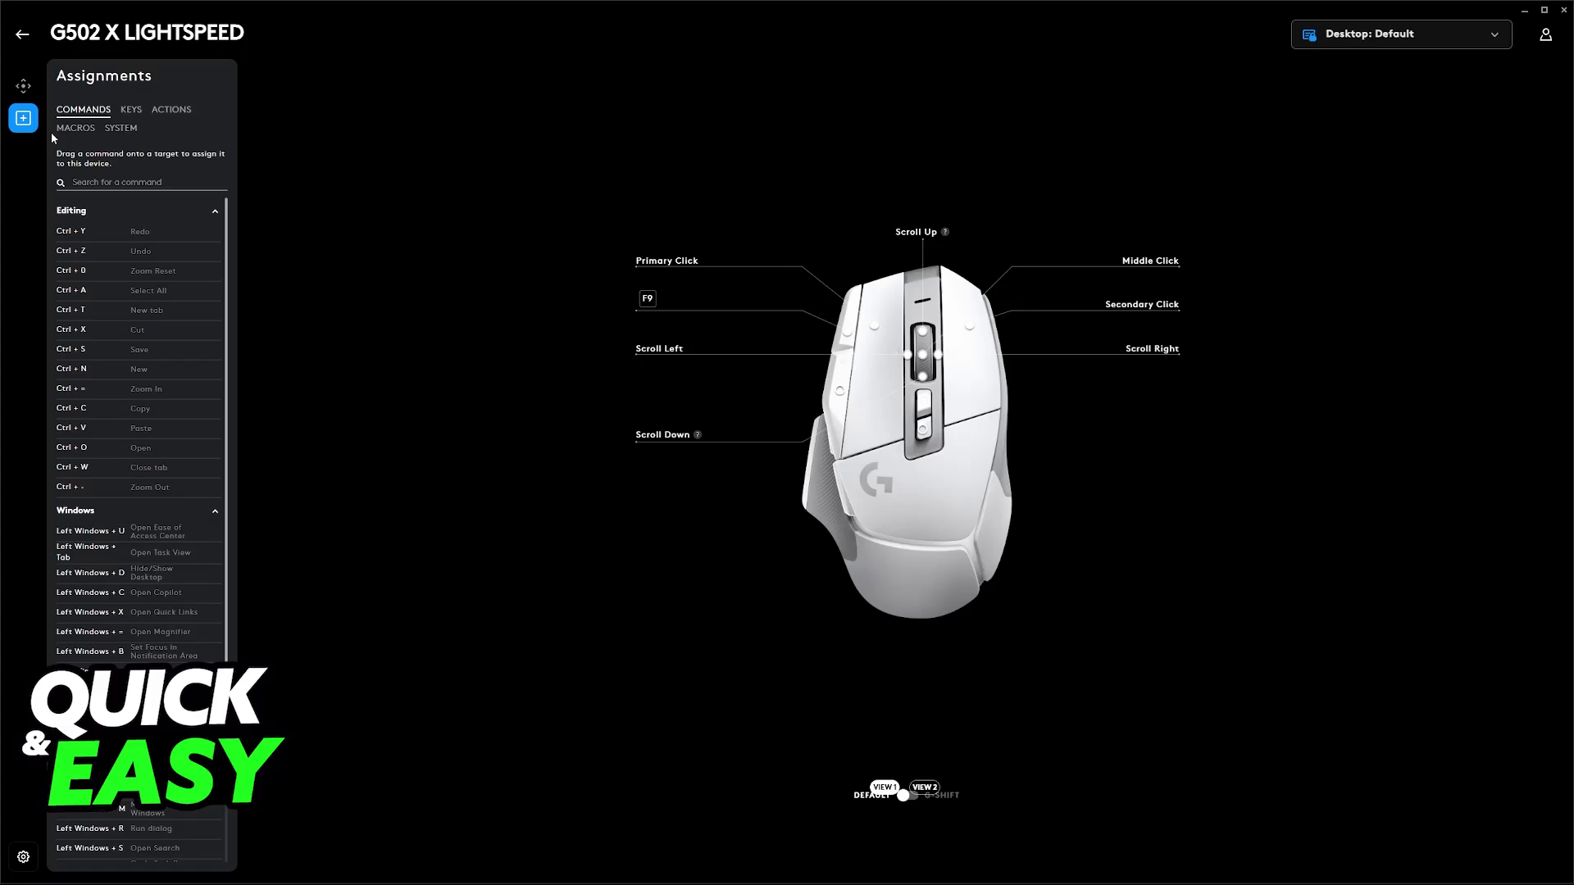
mouse_move(612, 86)
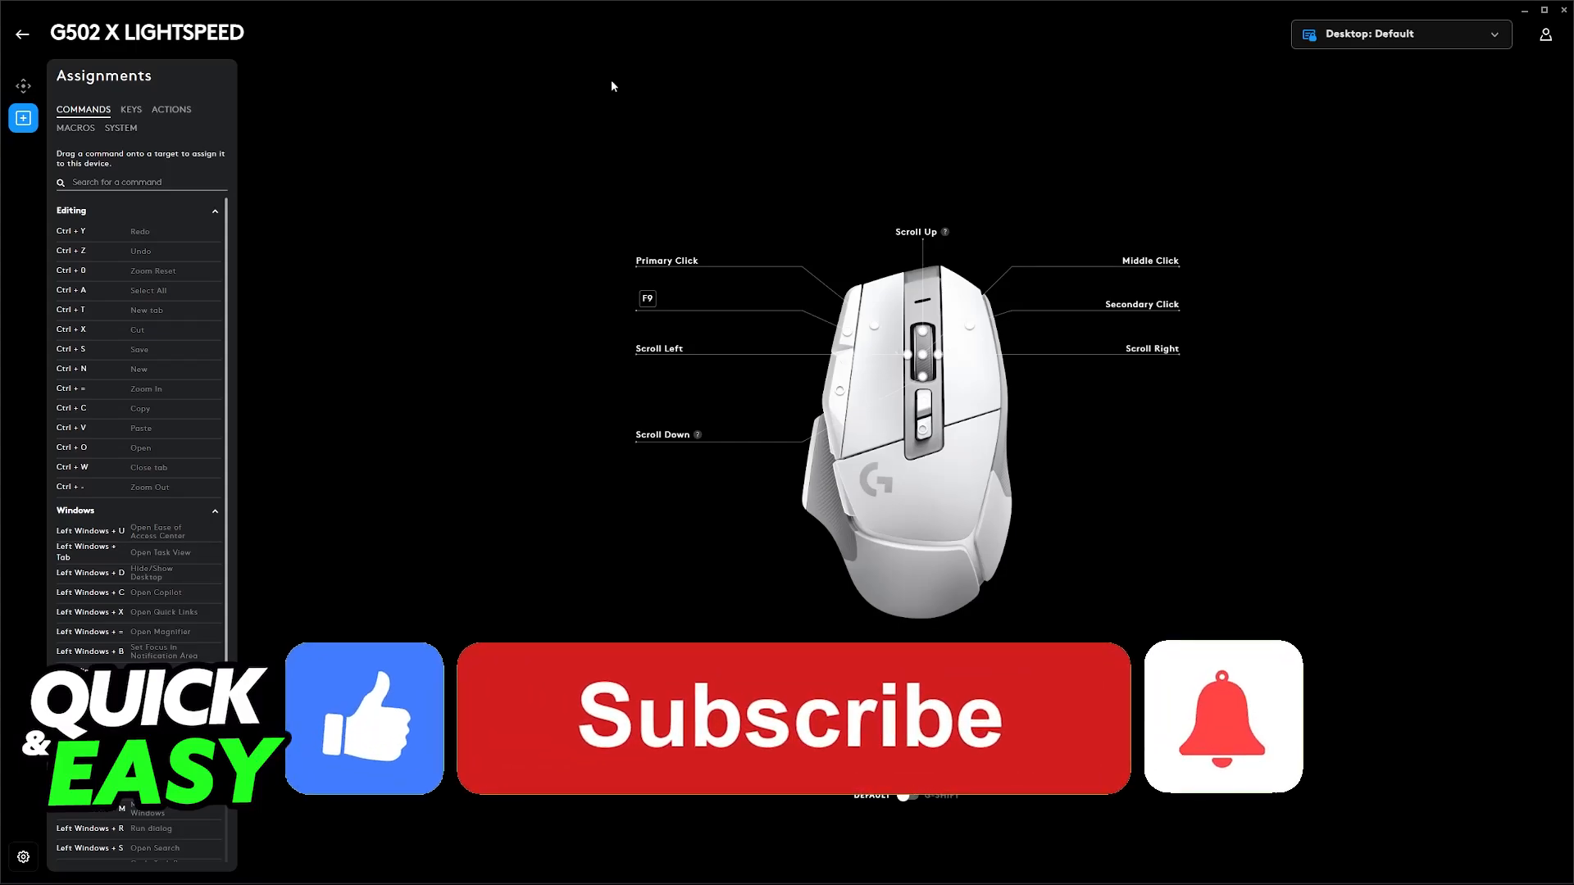
left_click(789, 718)
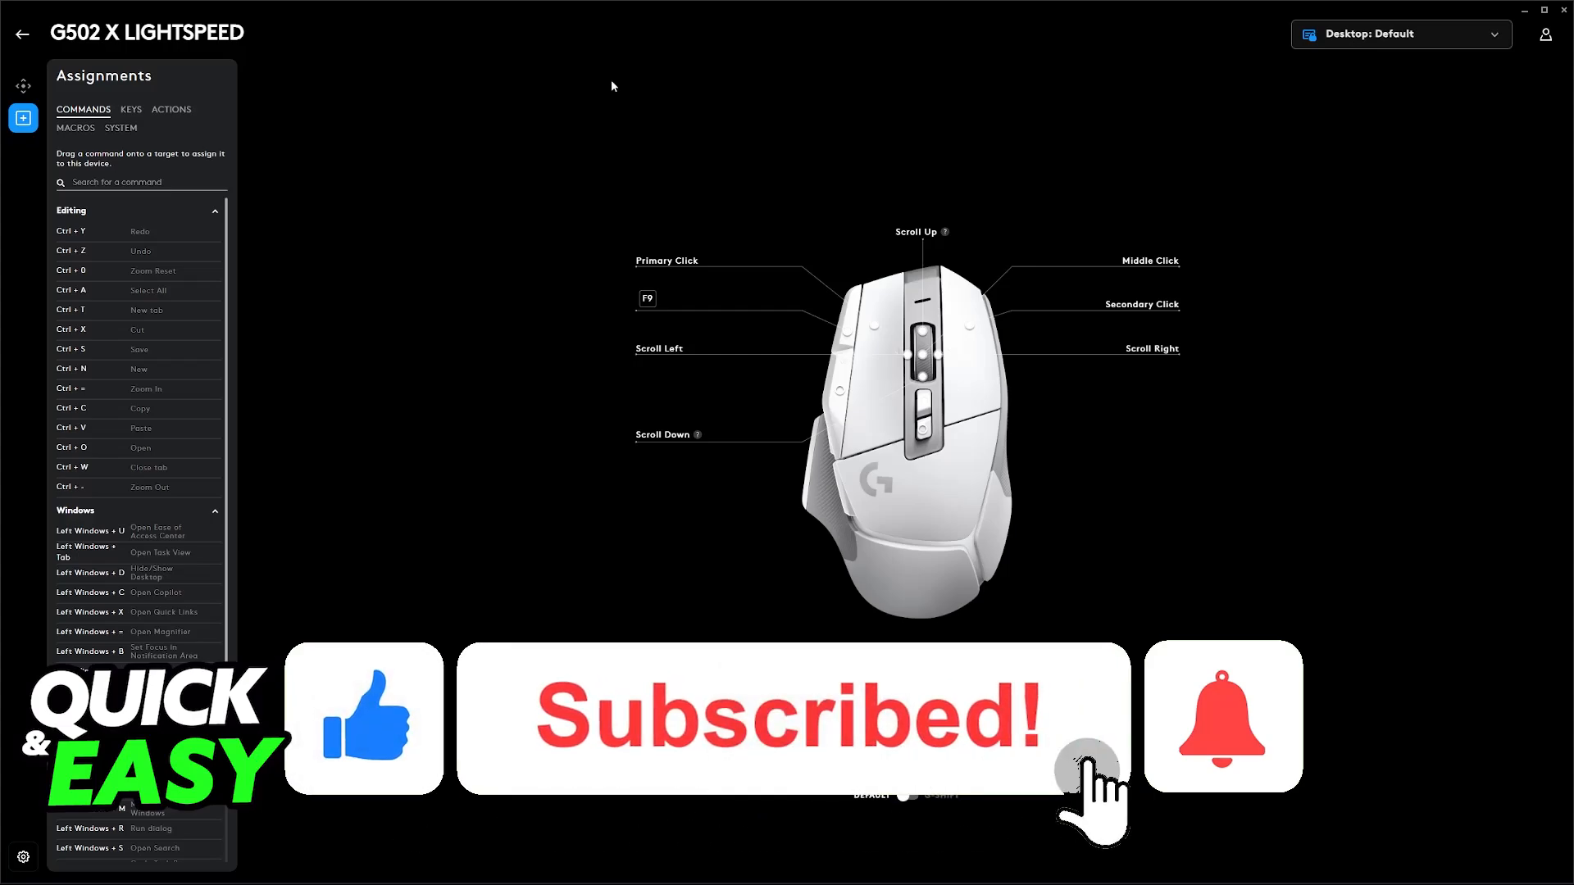
left_click(1222, 725)
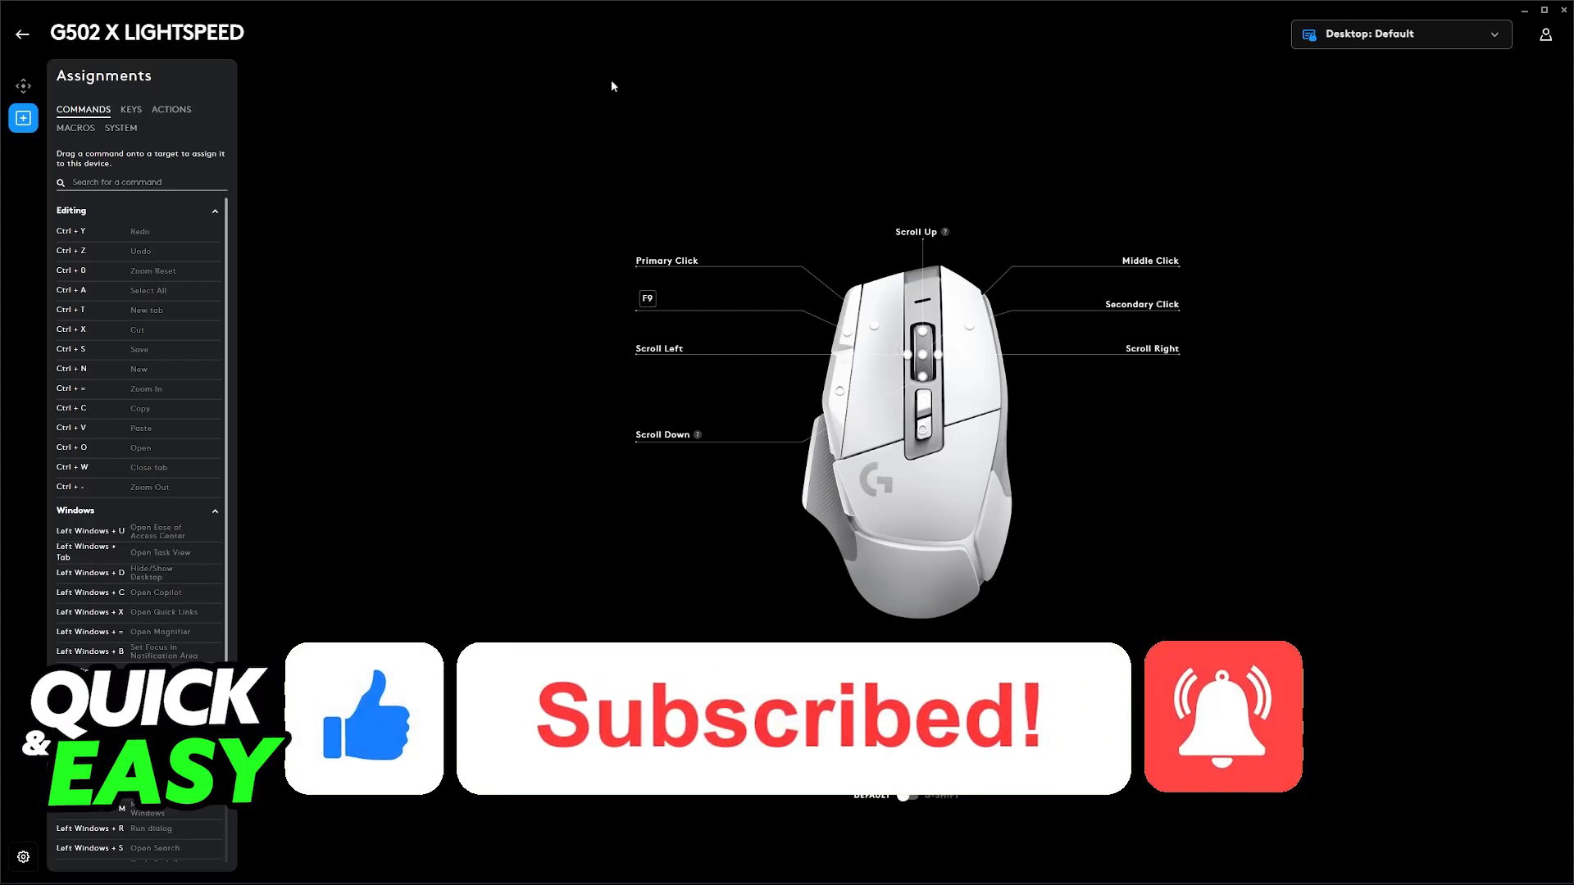